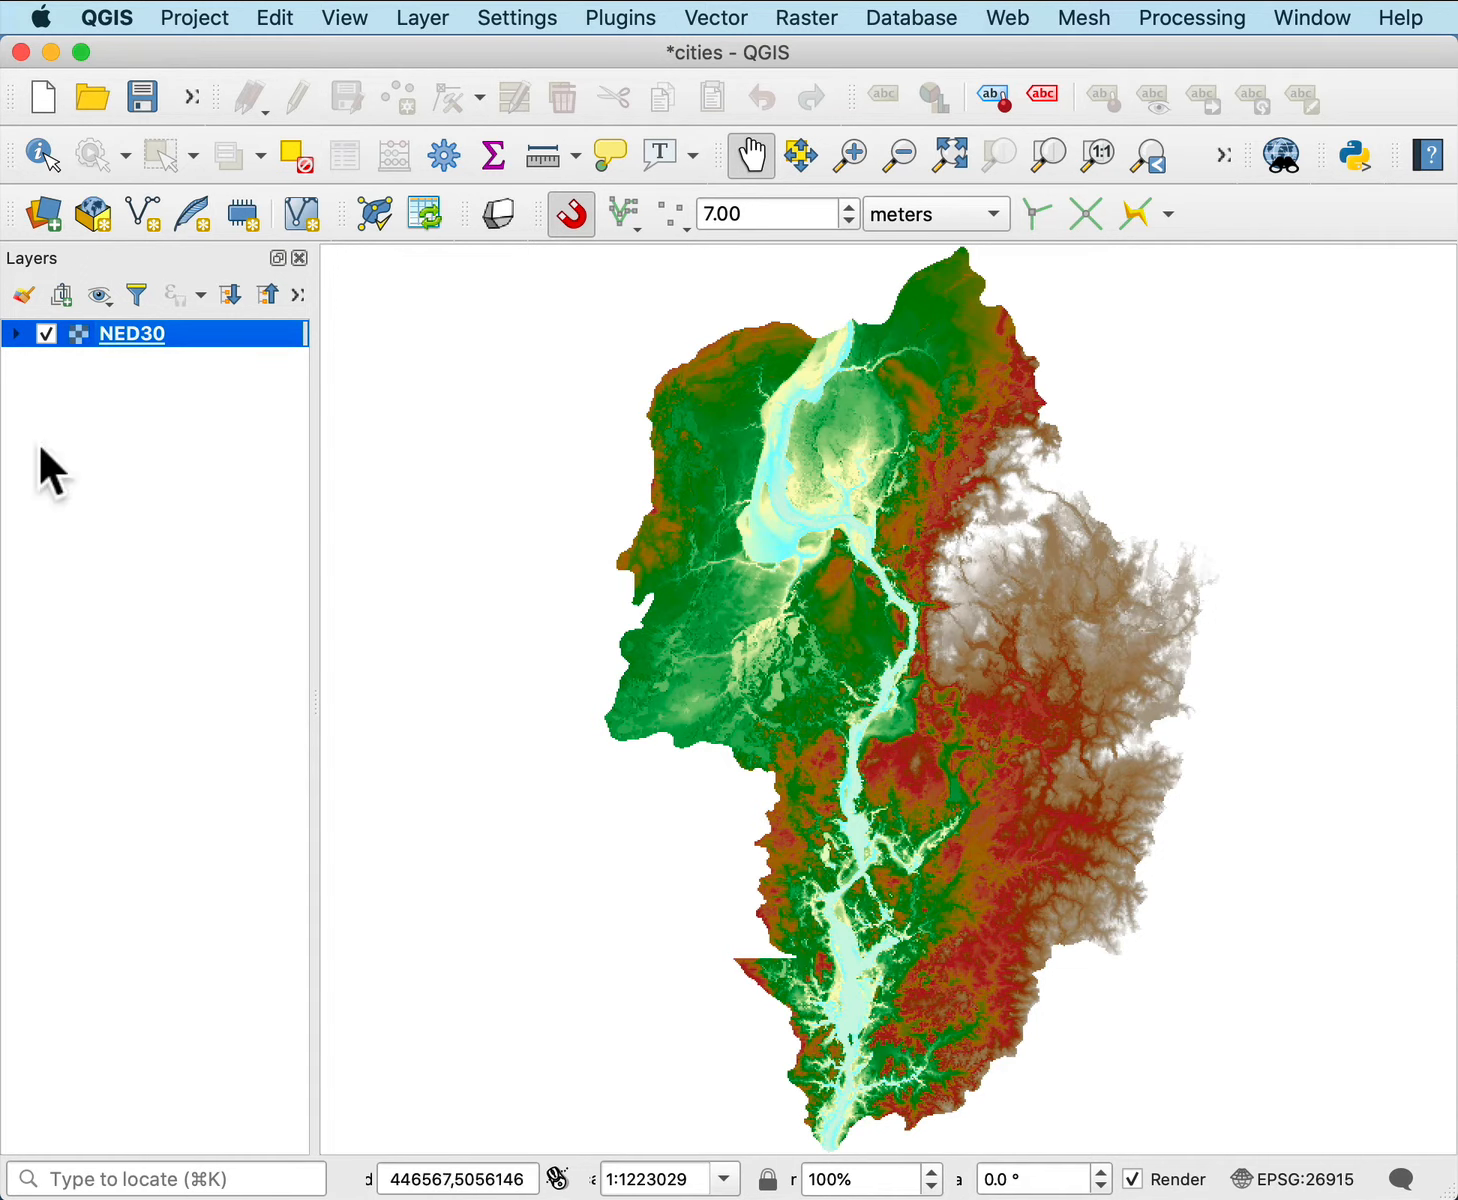
Expand and collapse the NED30 elevation classes, then show the Raster menu's analysis tools.
left_click(18, 334)
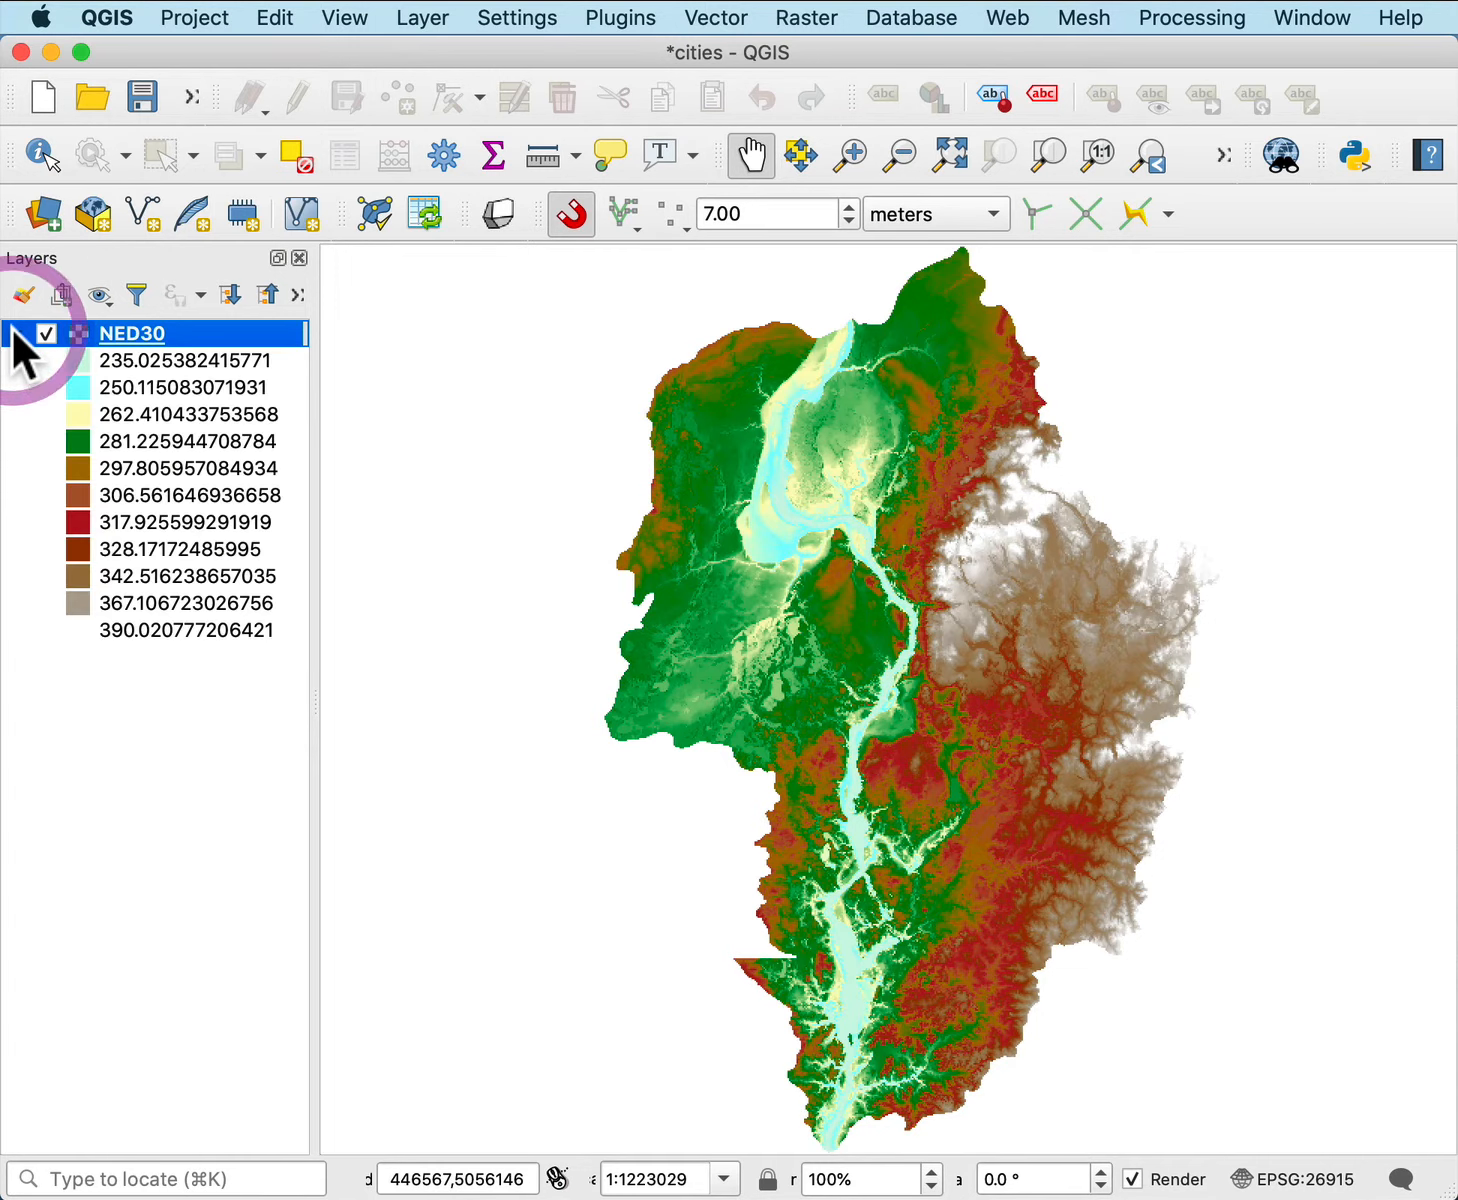
mouse_move(228, 376)
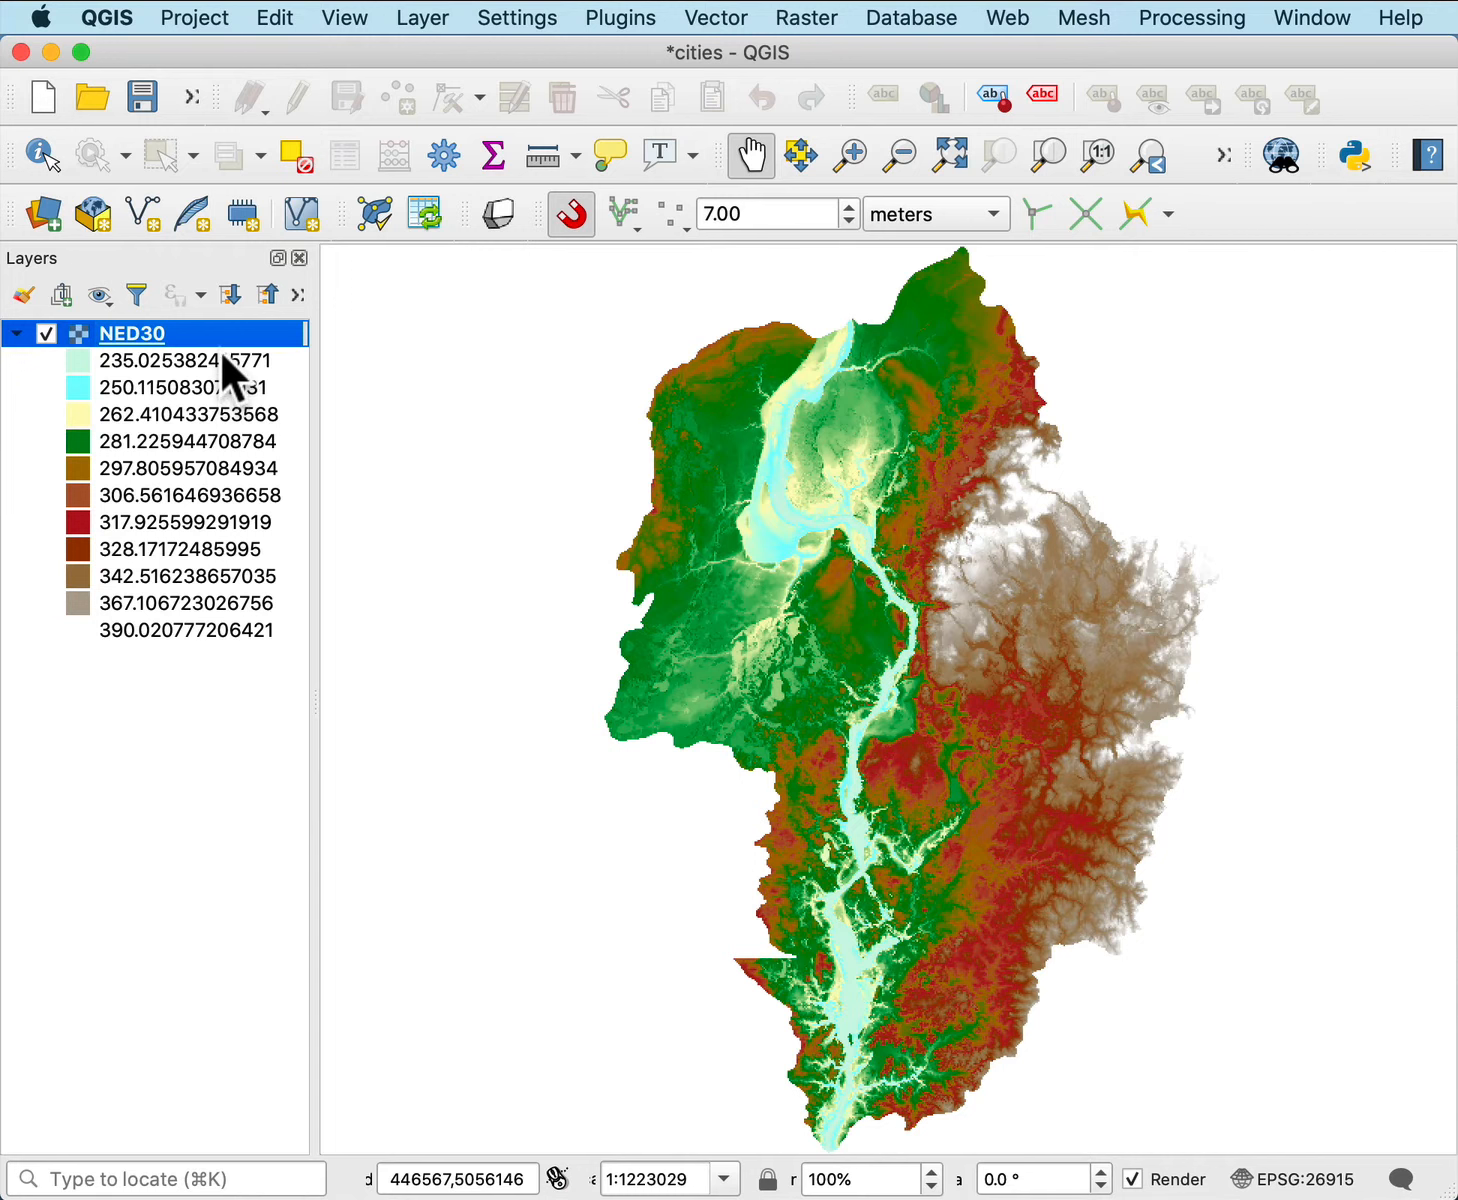
mouse_move(210, 664)
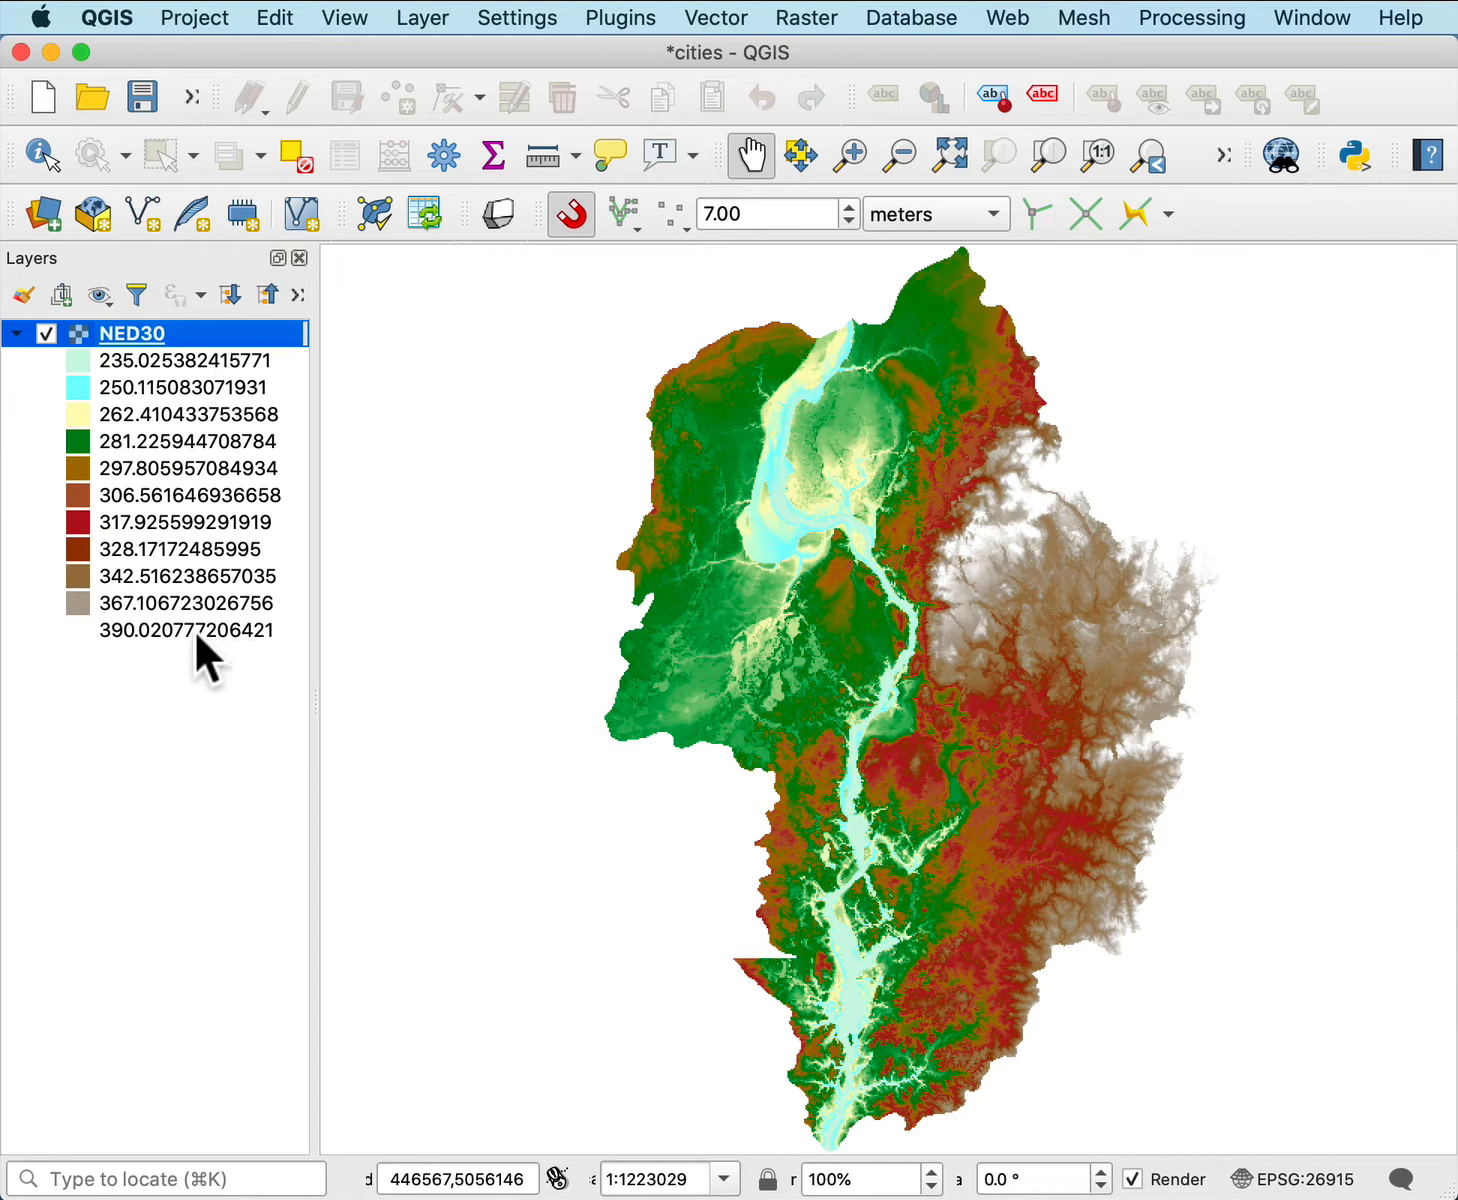
left_click(16, 334)
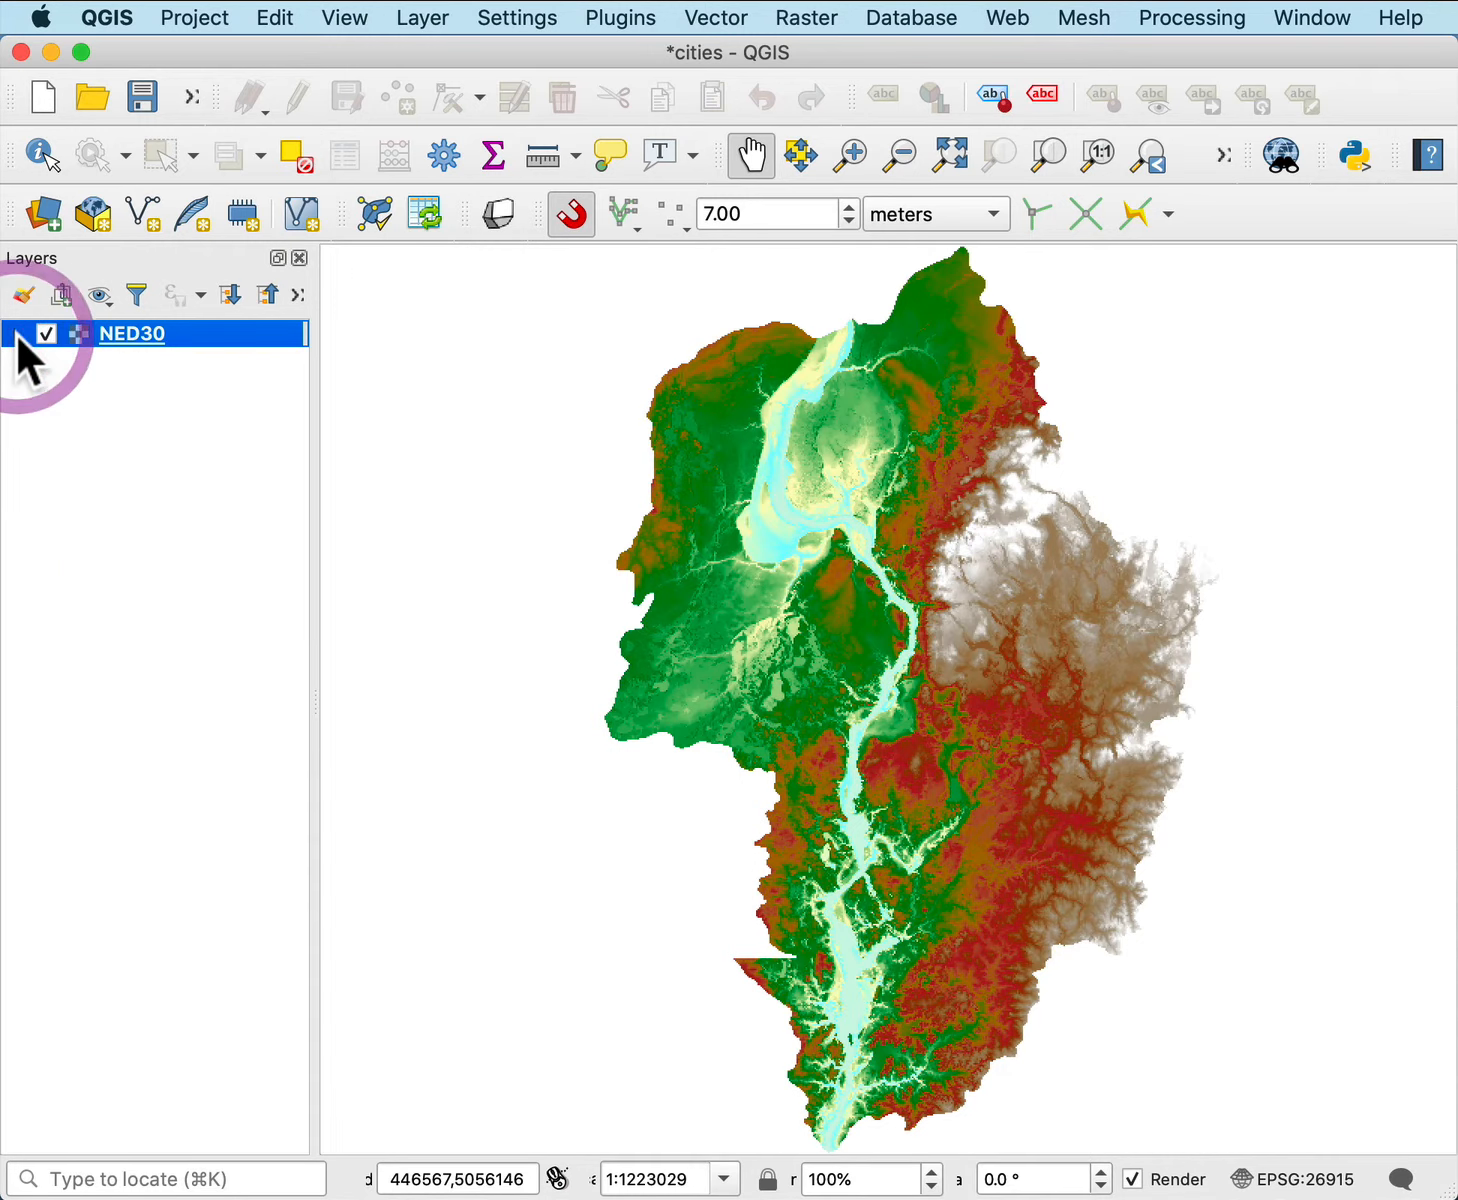
mouse_move(808, 40)
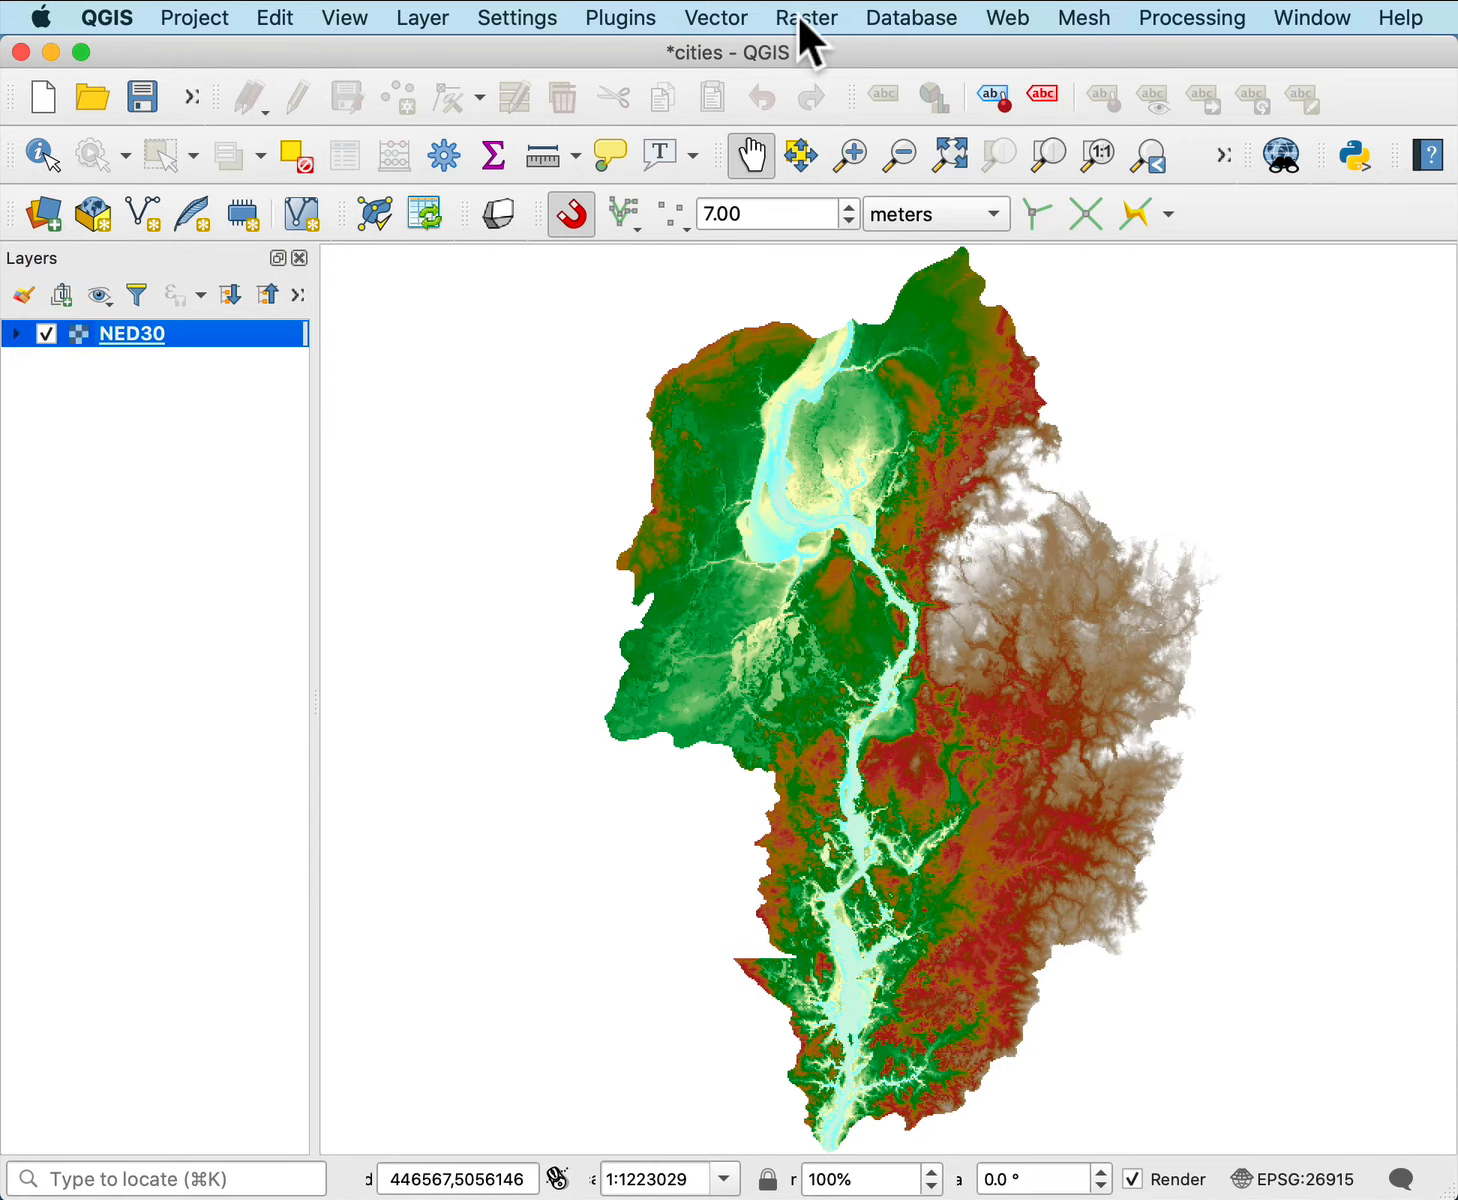
left_click(806, 16)
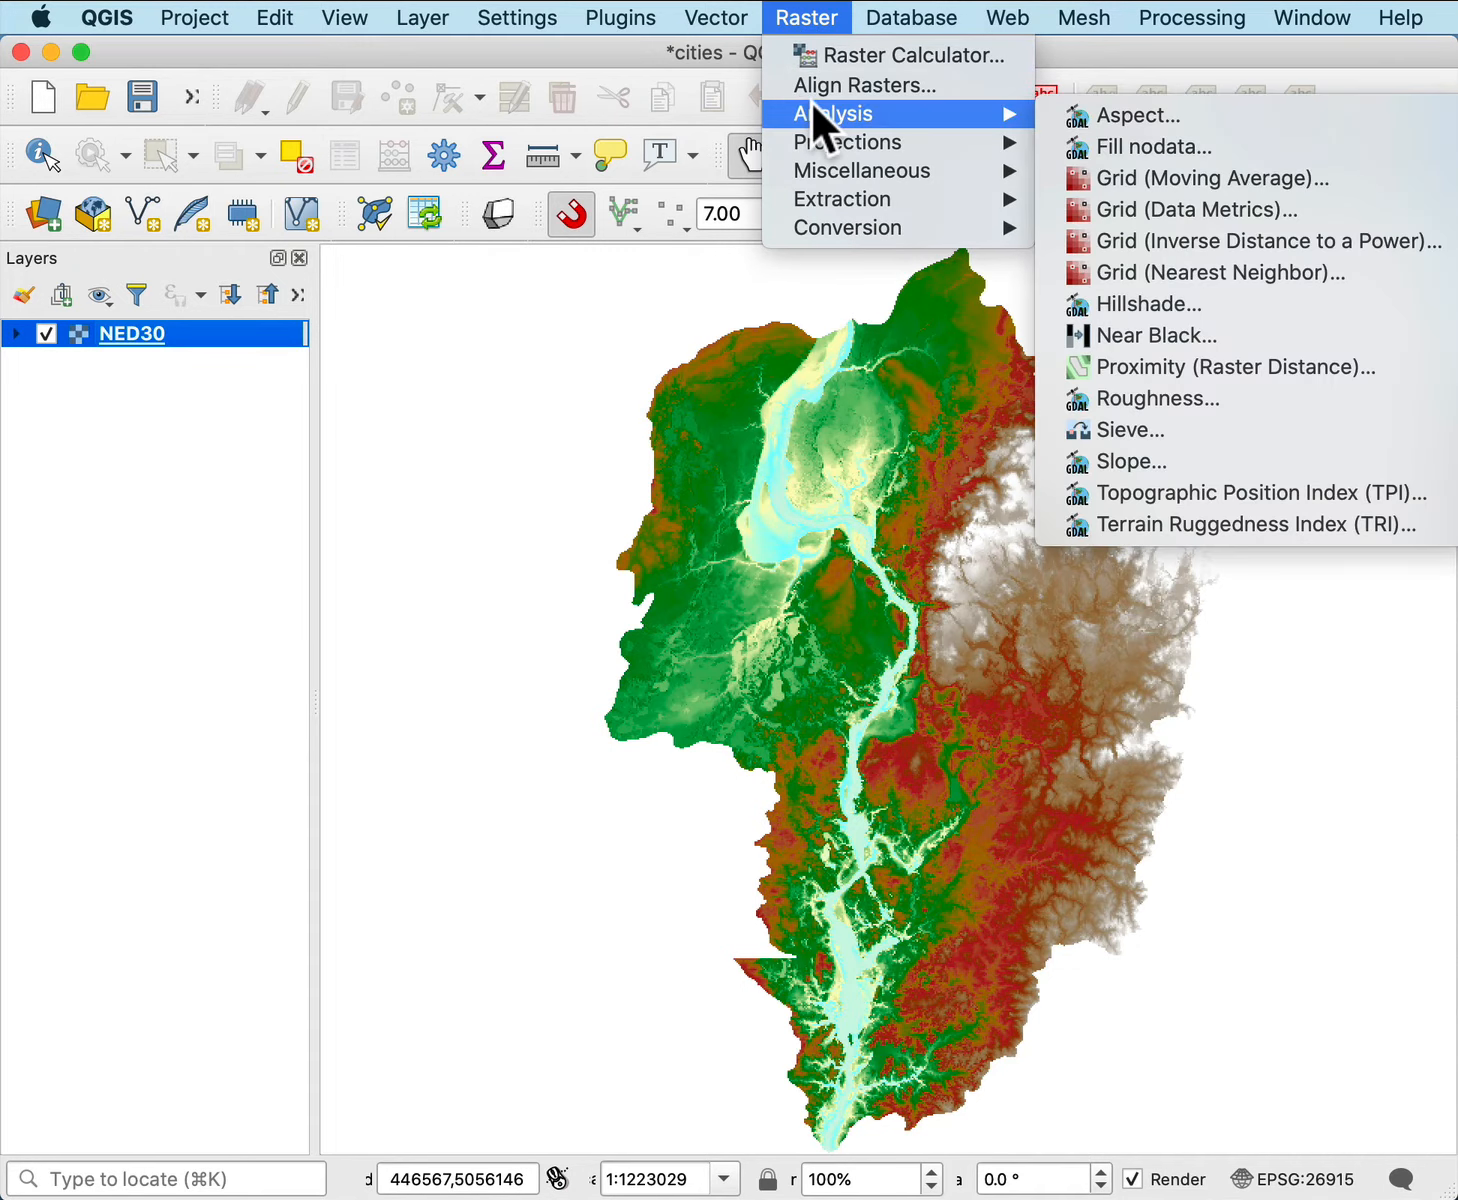
mouse_move(1148, 304)
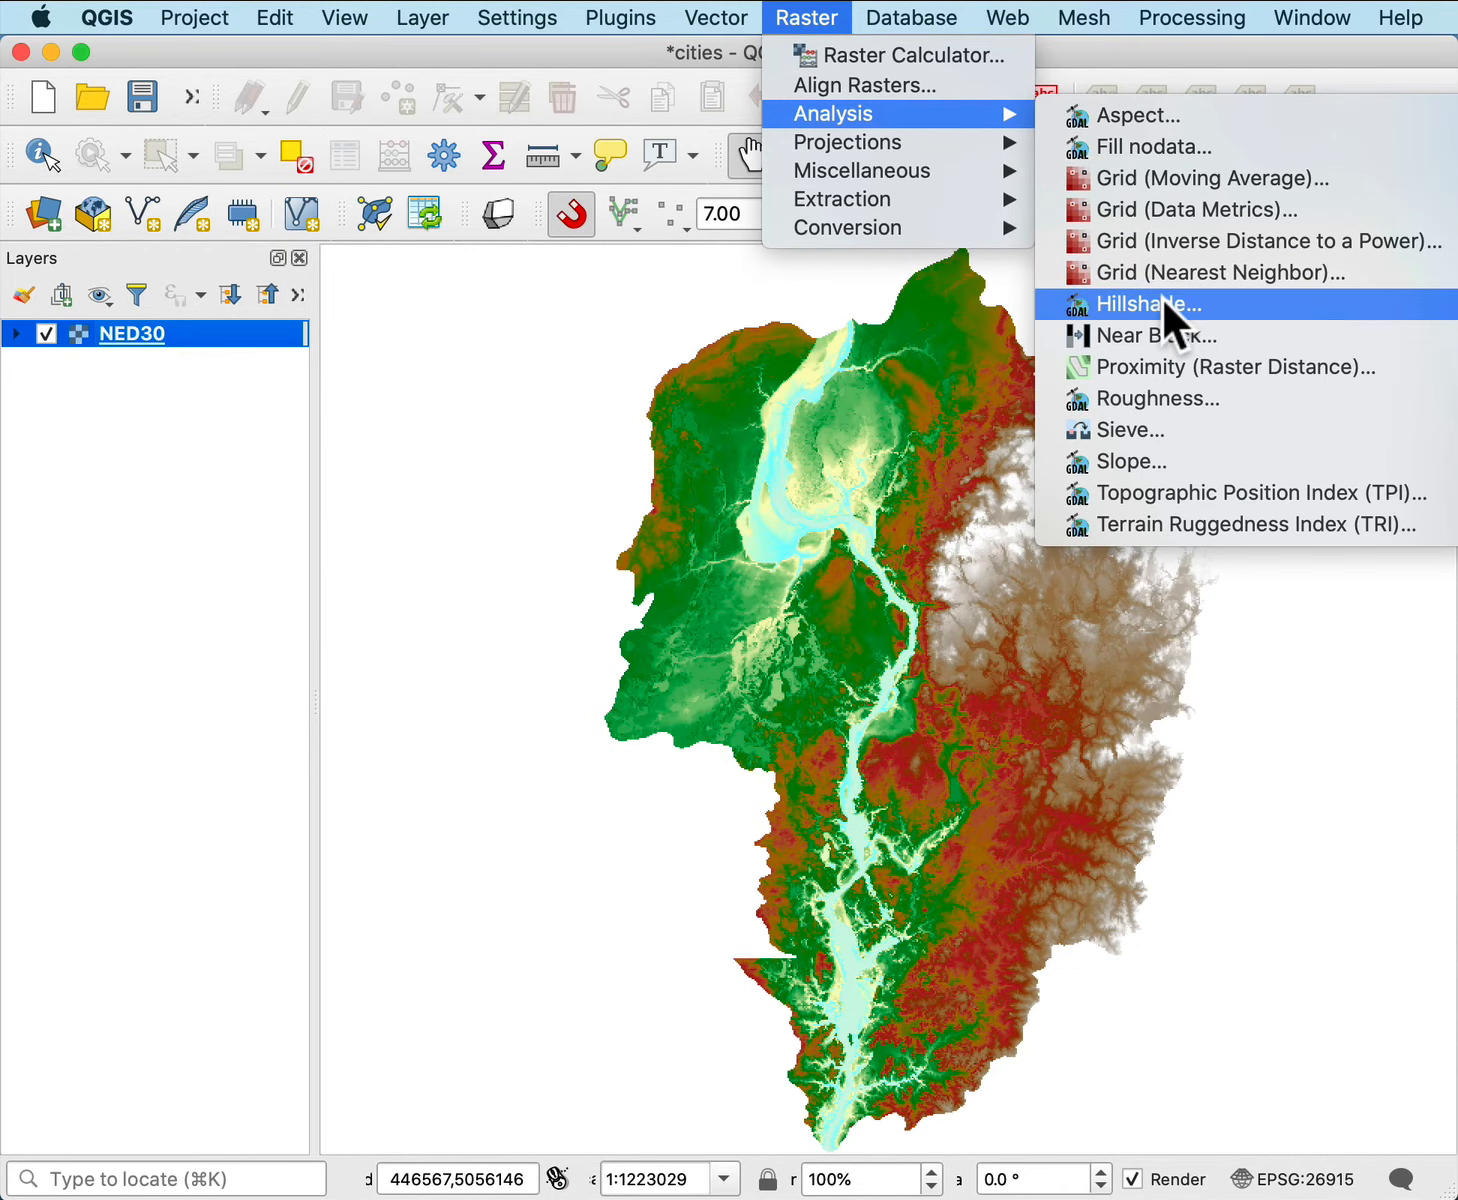
Configure a hillshade of NED30 with Z factor 3 and light altitude 25, output temporary.
left_click(1148, 304)
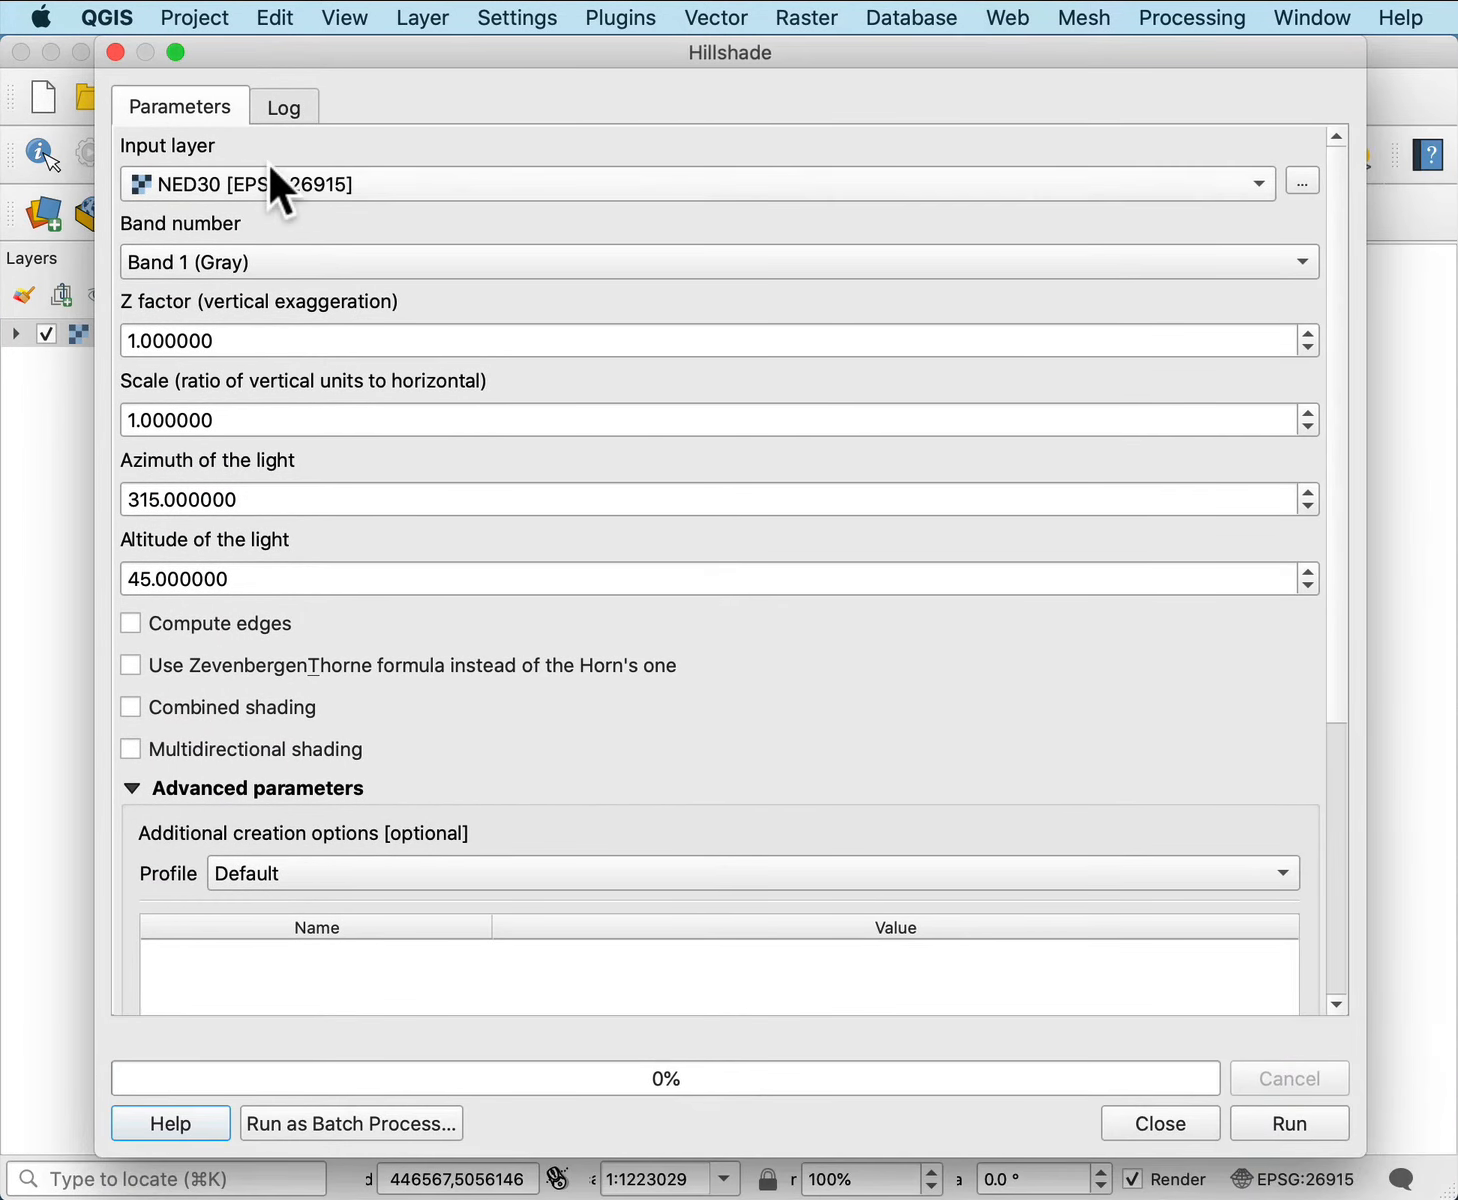
mouse_move(236, 344)
type("2.000000")
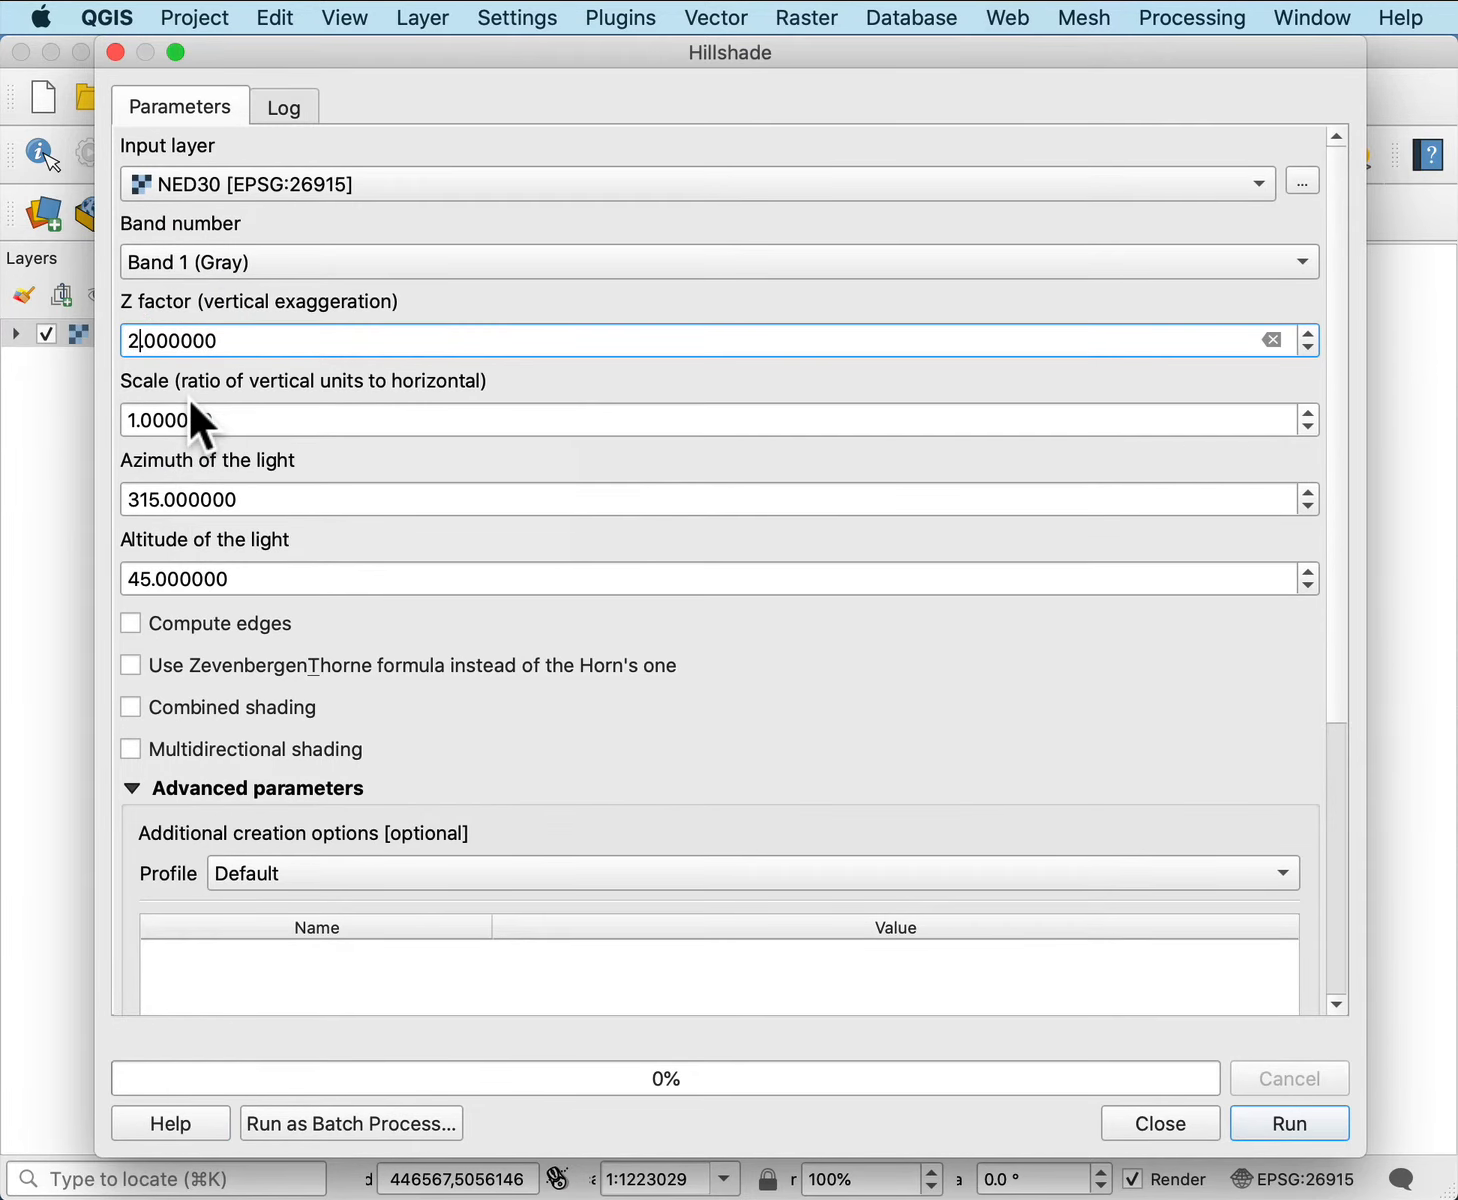
mouse_move(236, 344)
type("3.000000")
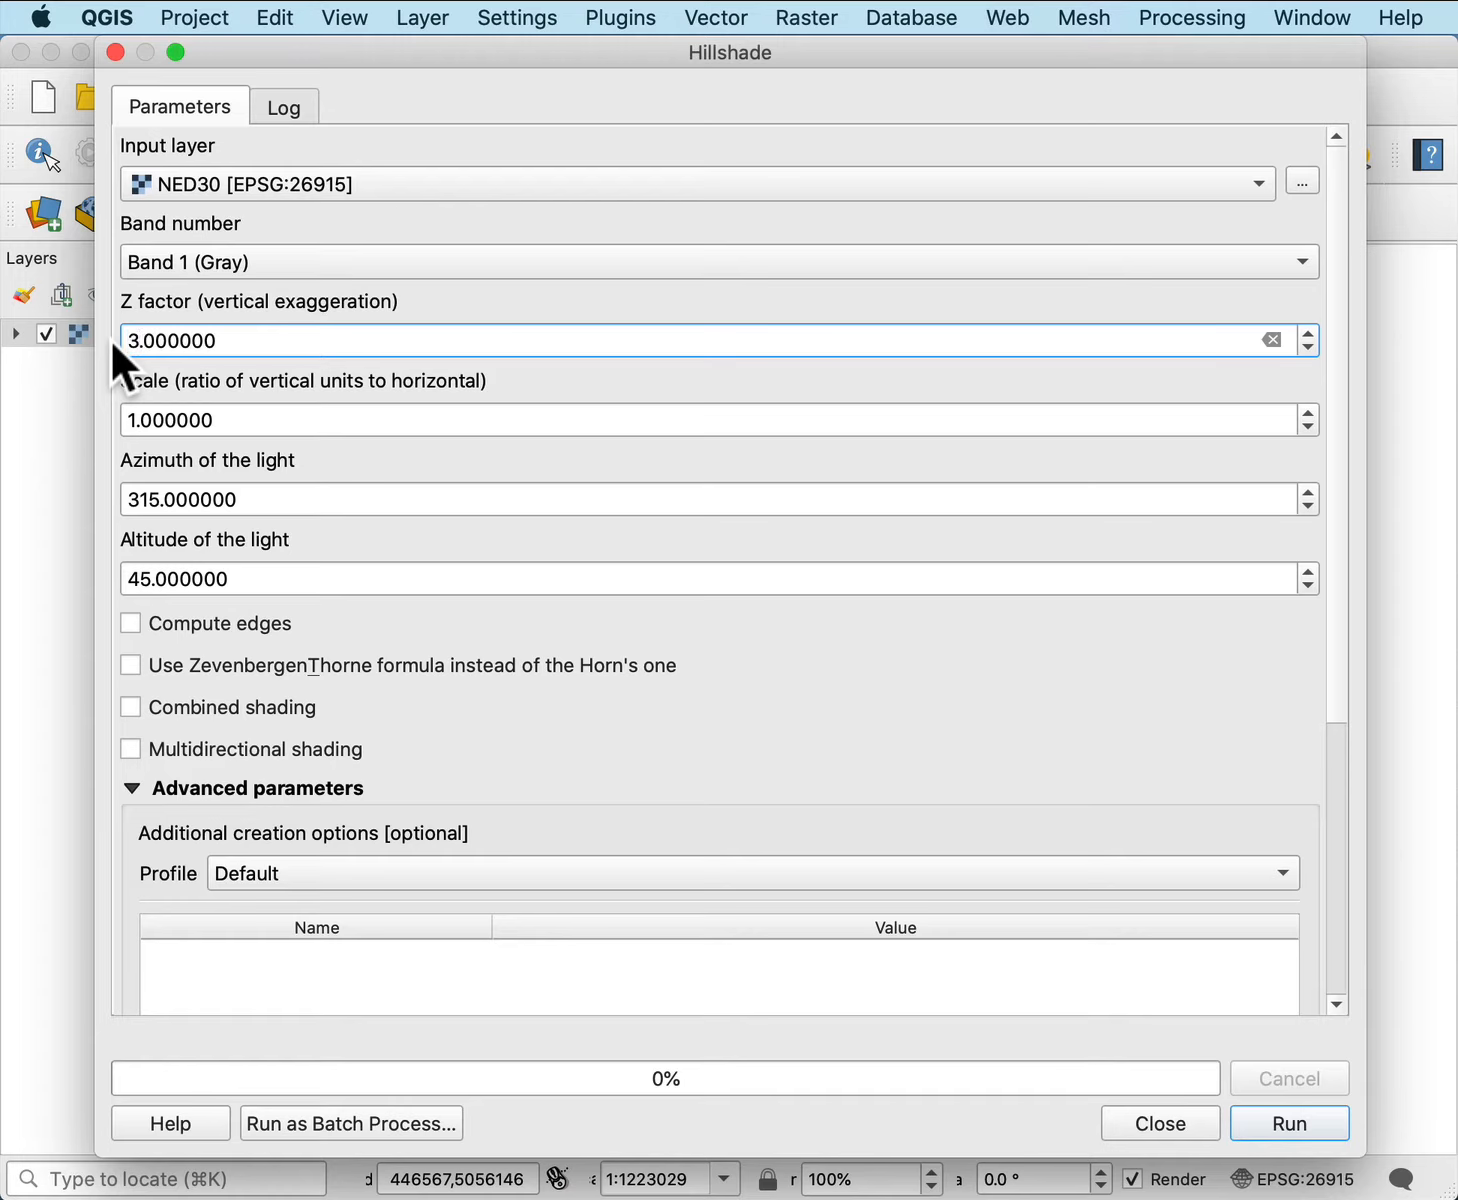
mouse_move(140, 500)
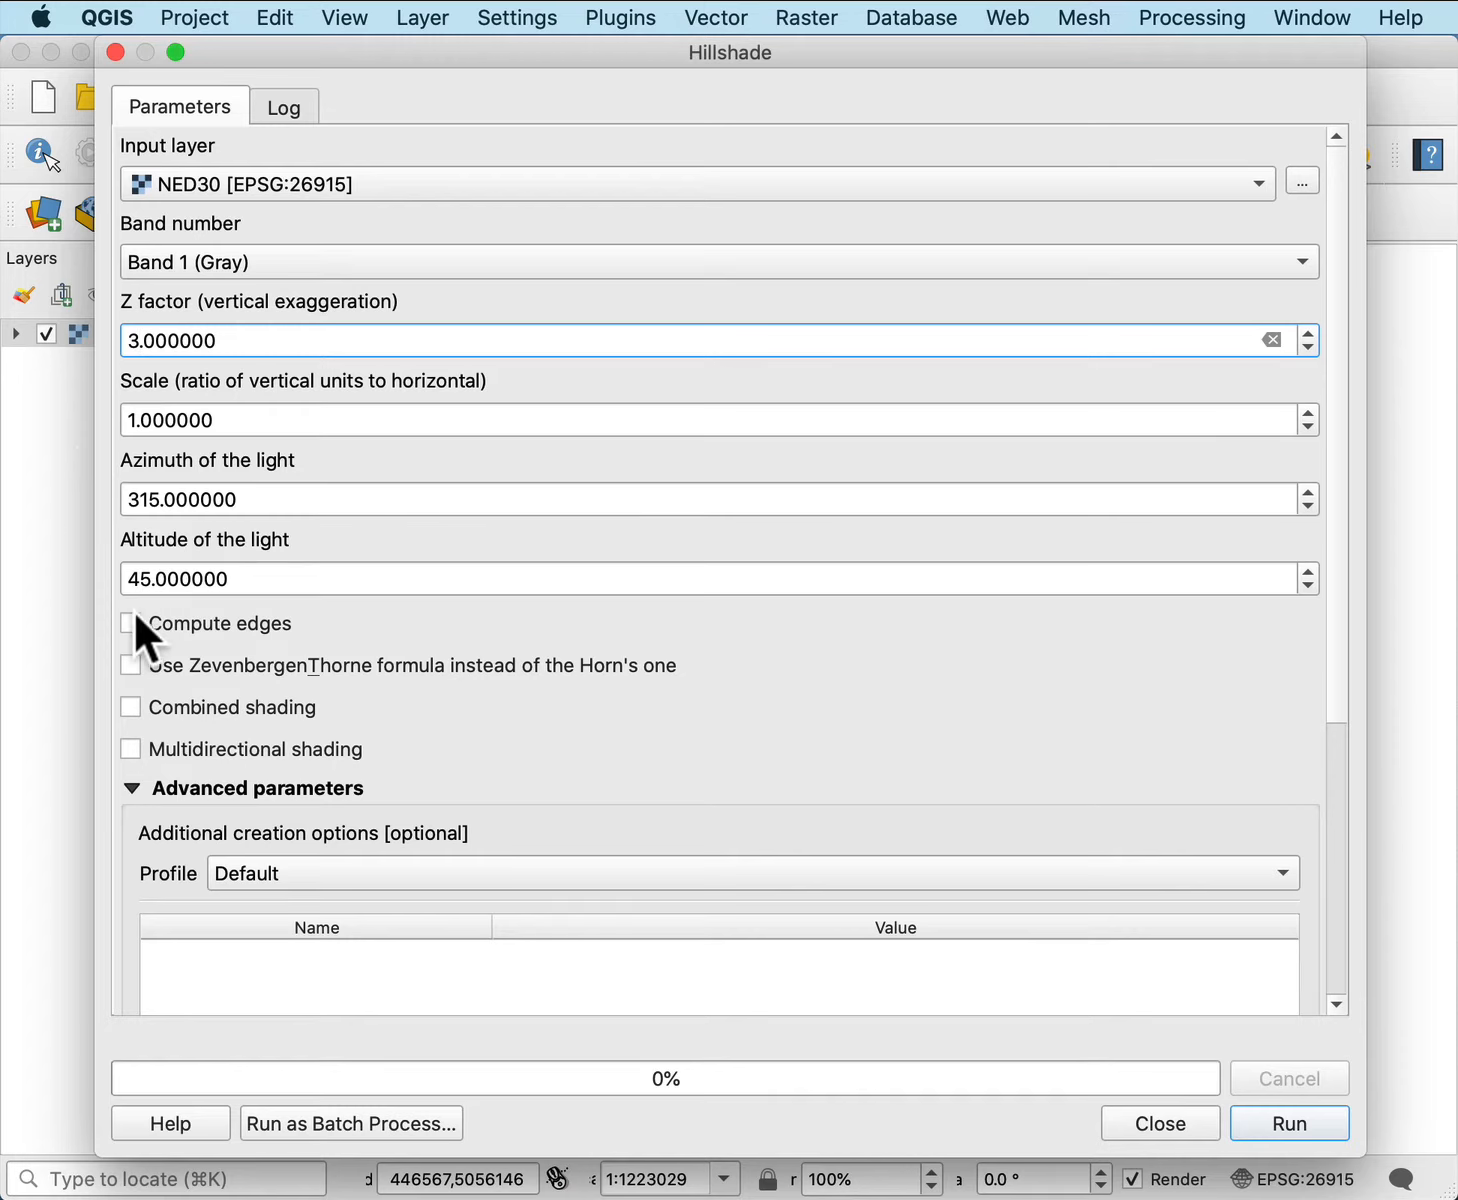
mouse_move(136, 578)
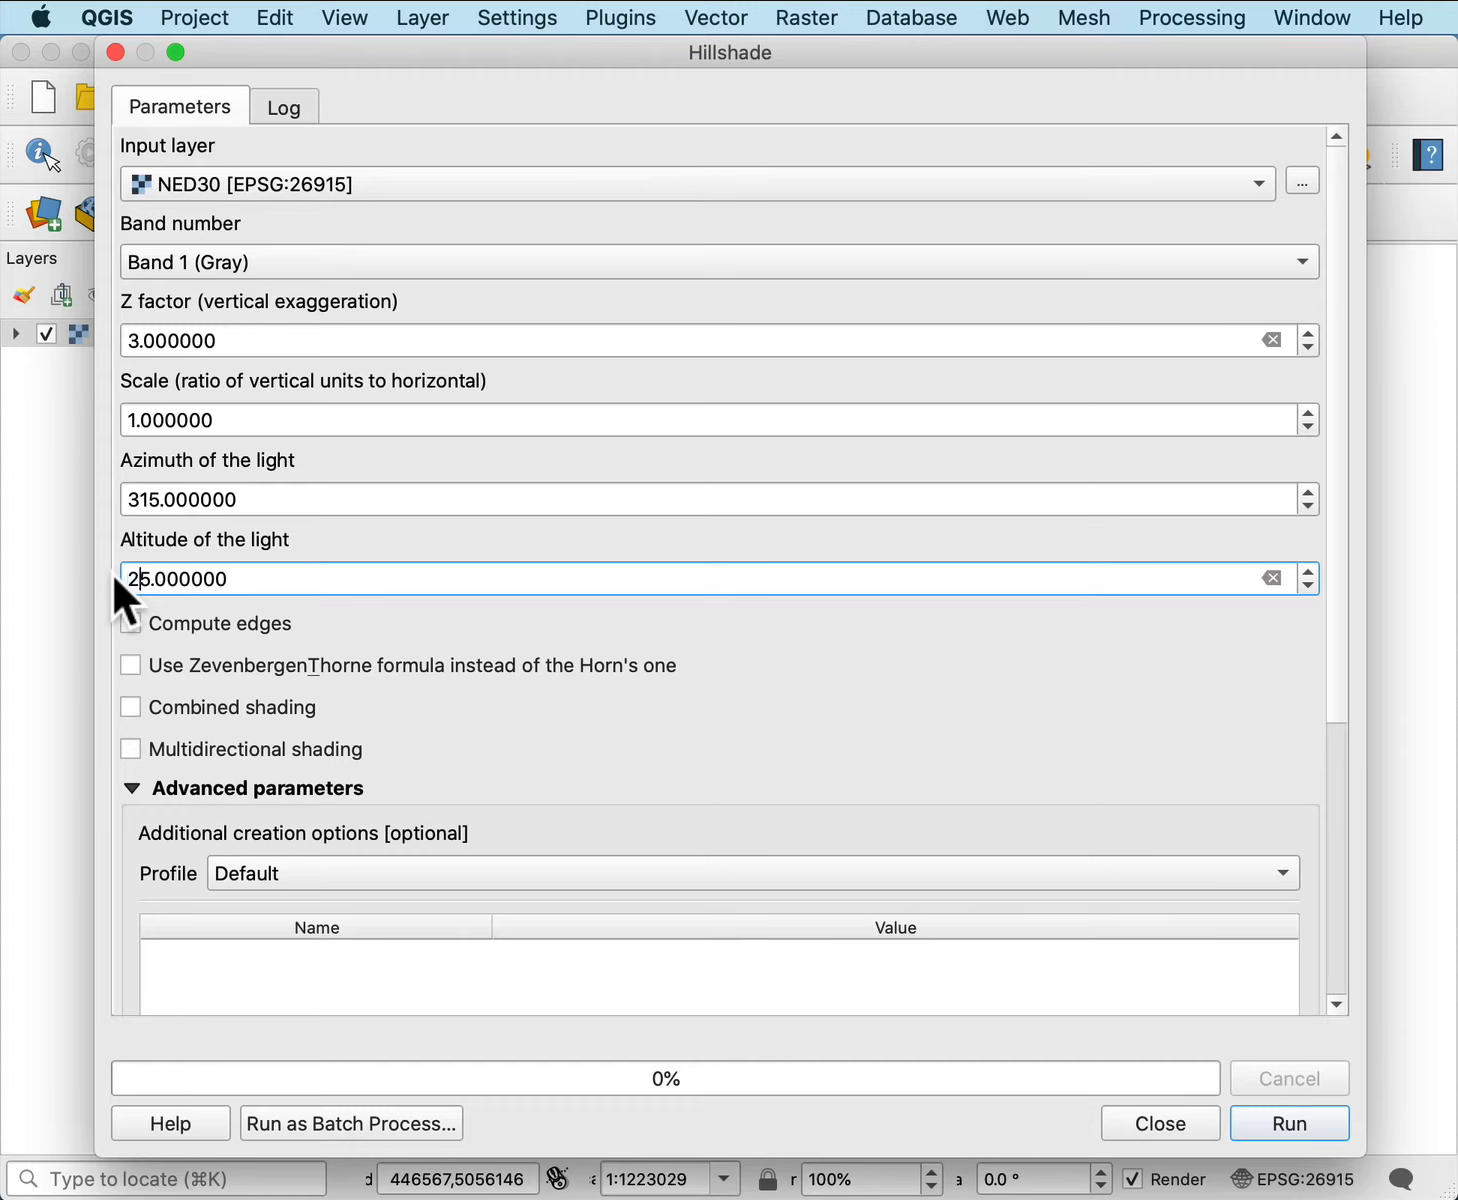
scroll("down", 3)
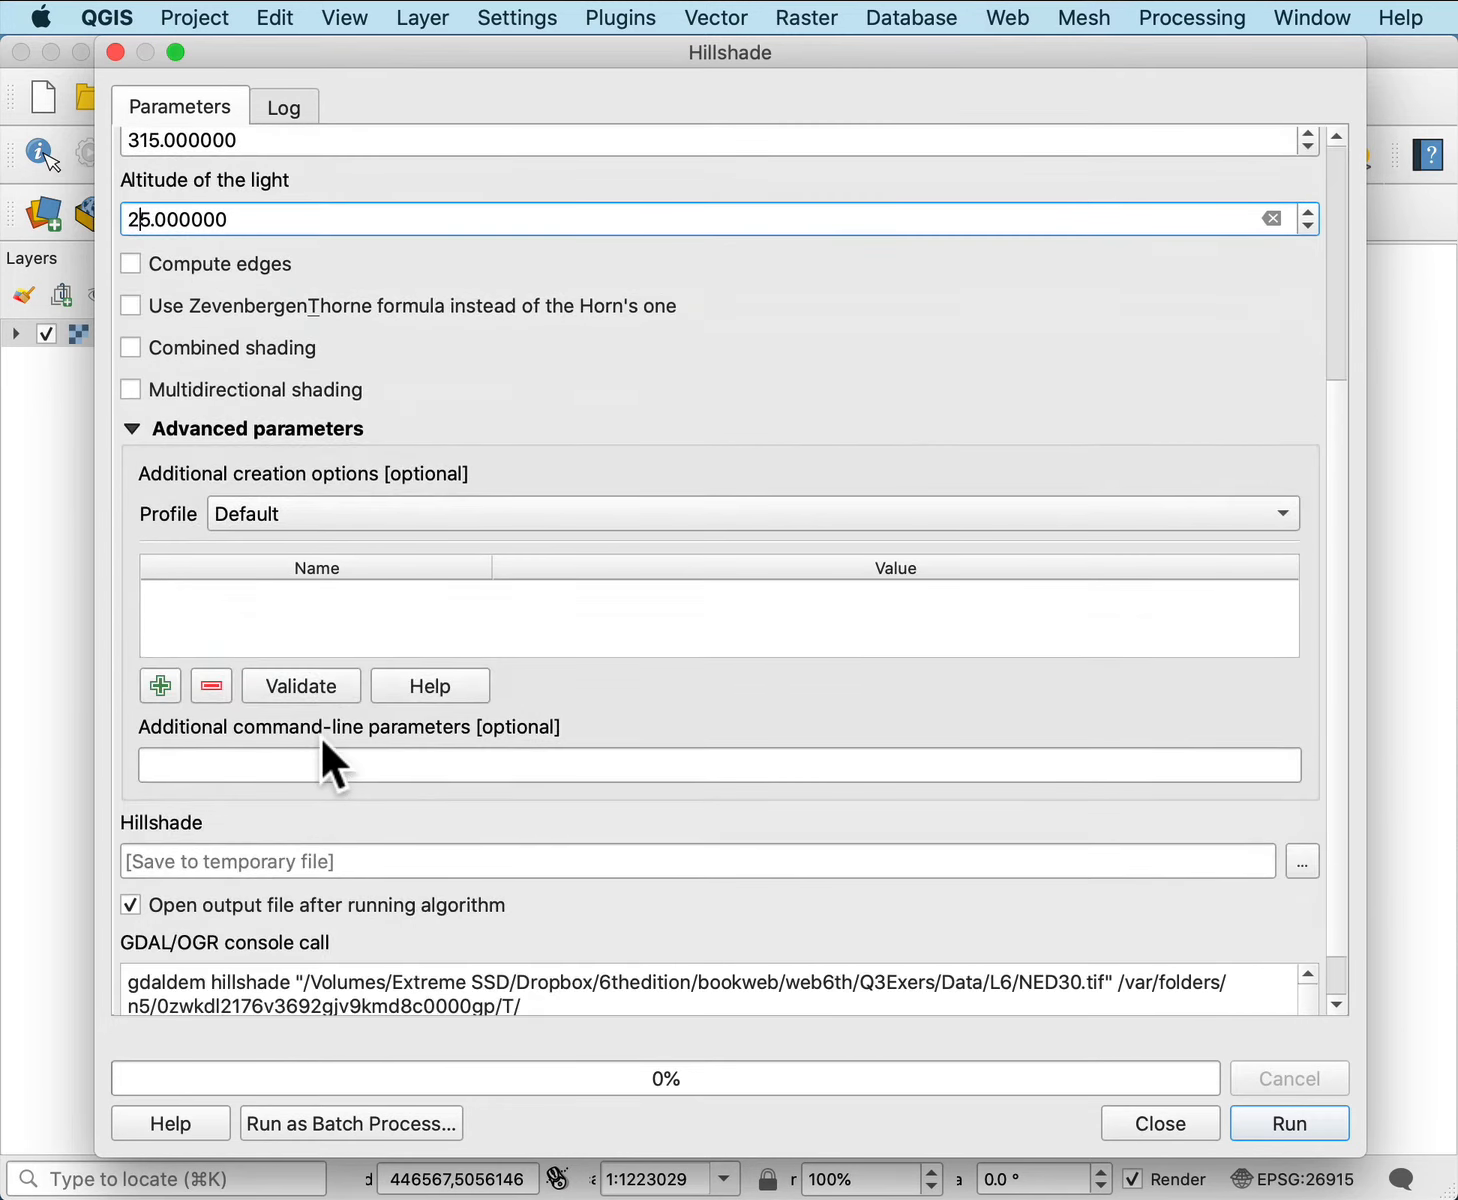
scroll("down", 3)
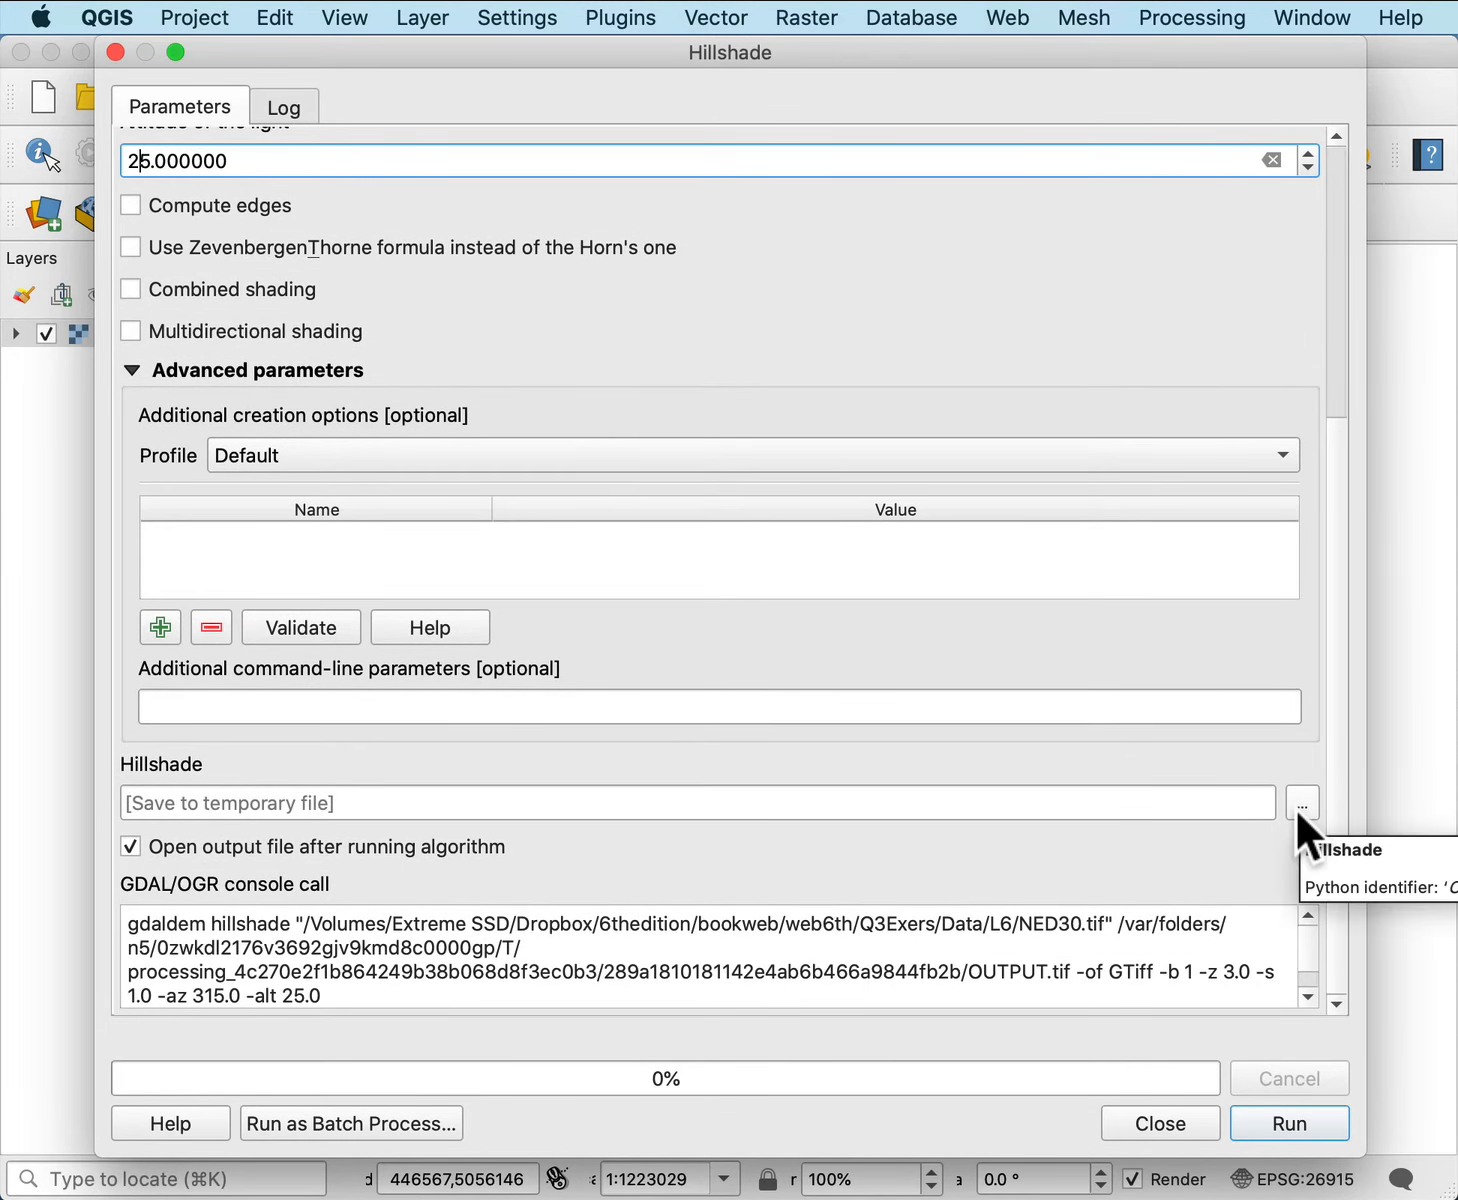
mouse_move(1216, 1172)
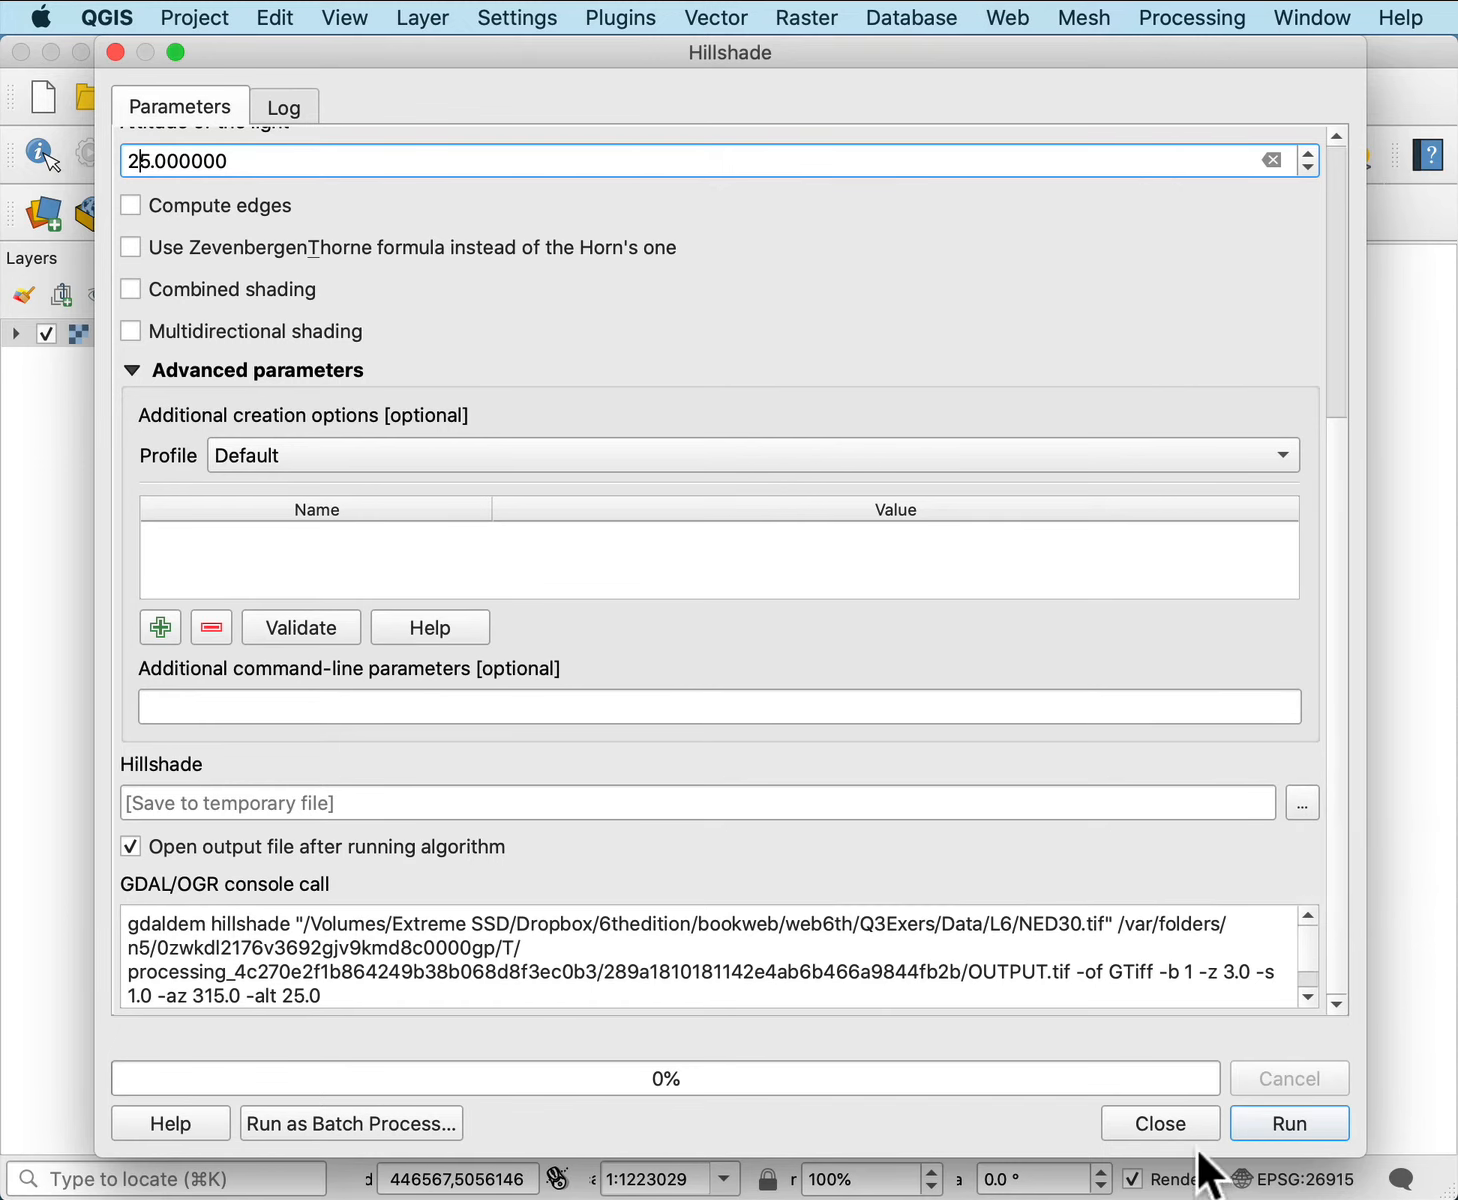
mouse_move(1288, 1122)
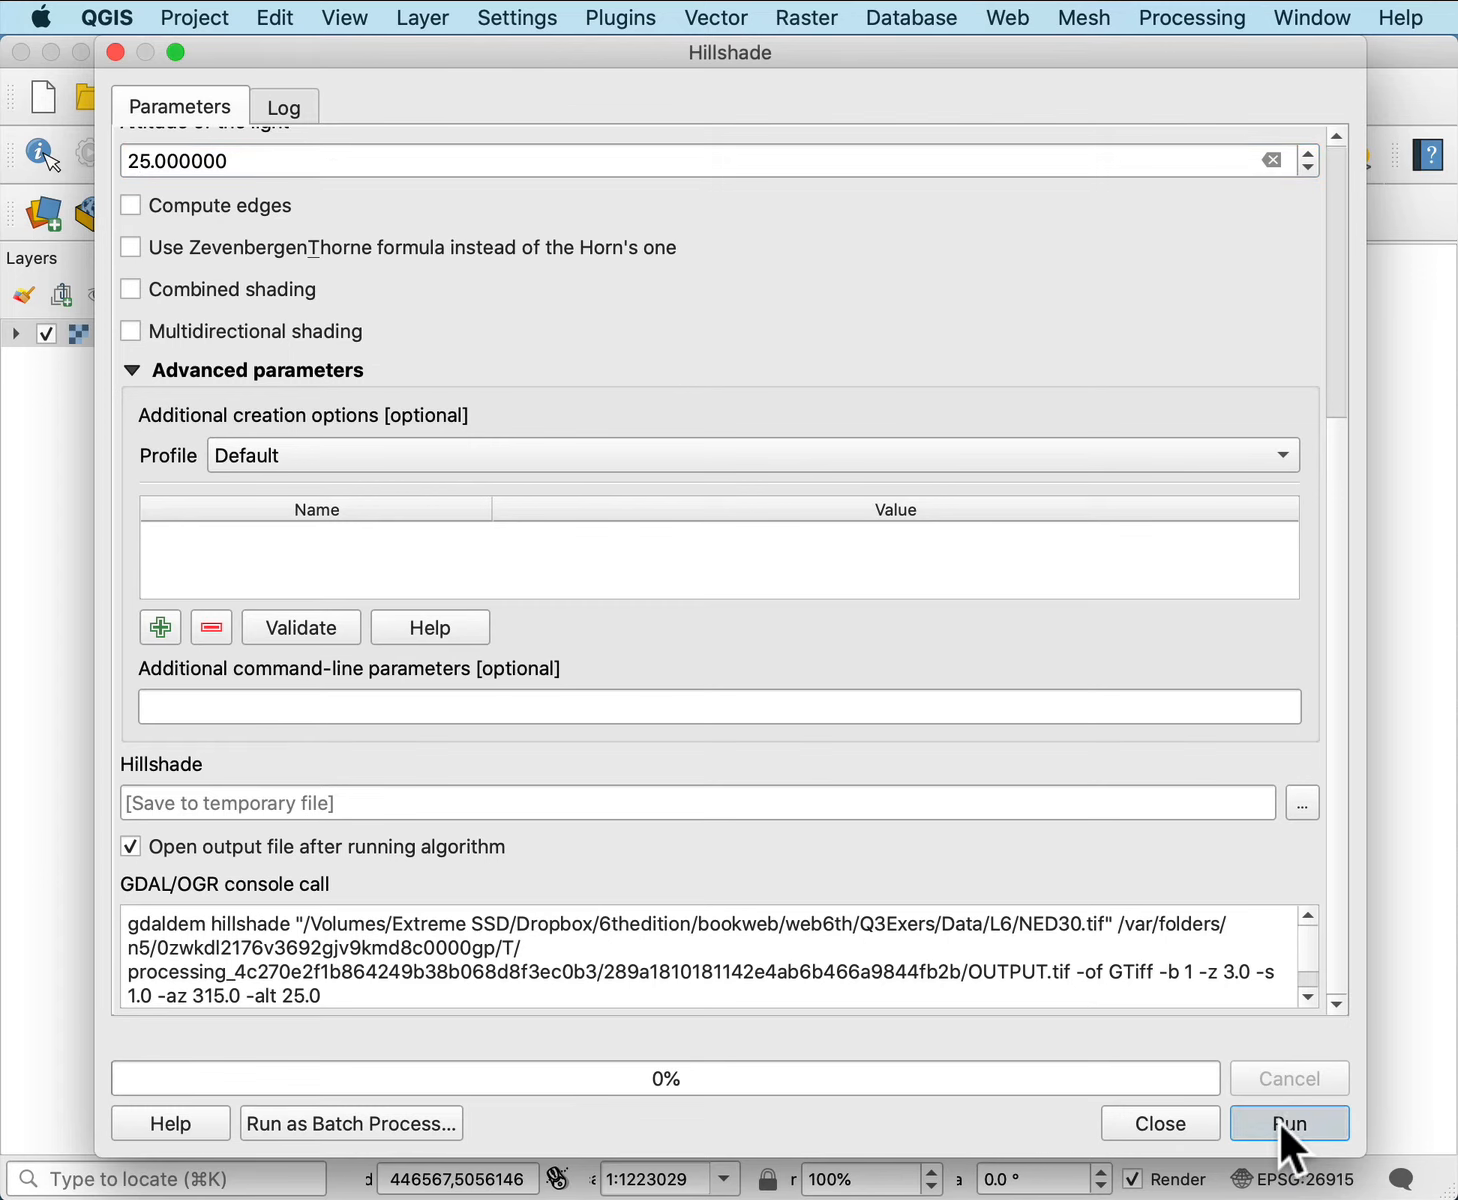
Run the hillshade to add the grey OUTPUT layer over NED30 and return to the map.
left_click(1288, 1124)
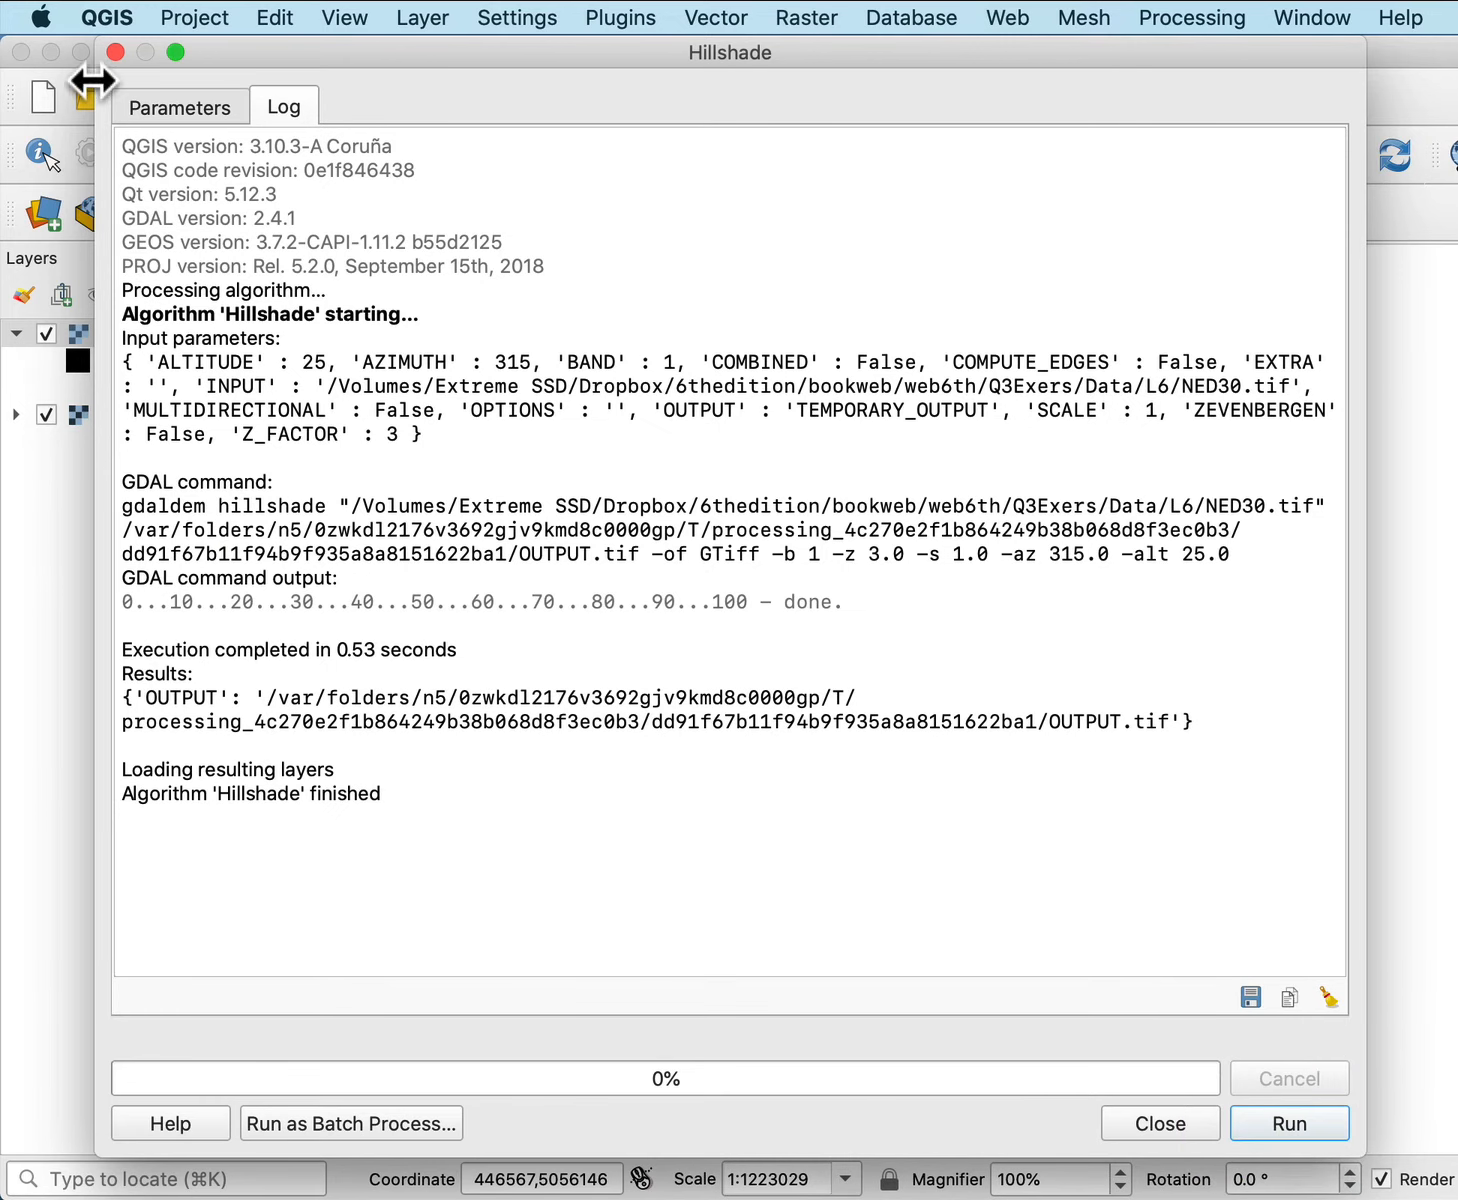
left_click(1158, 1124)
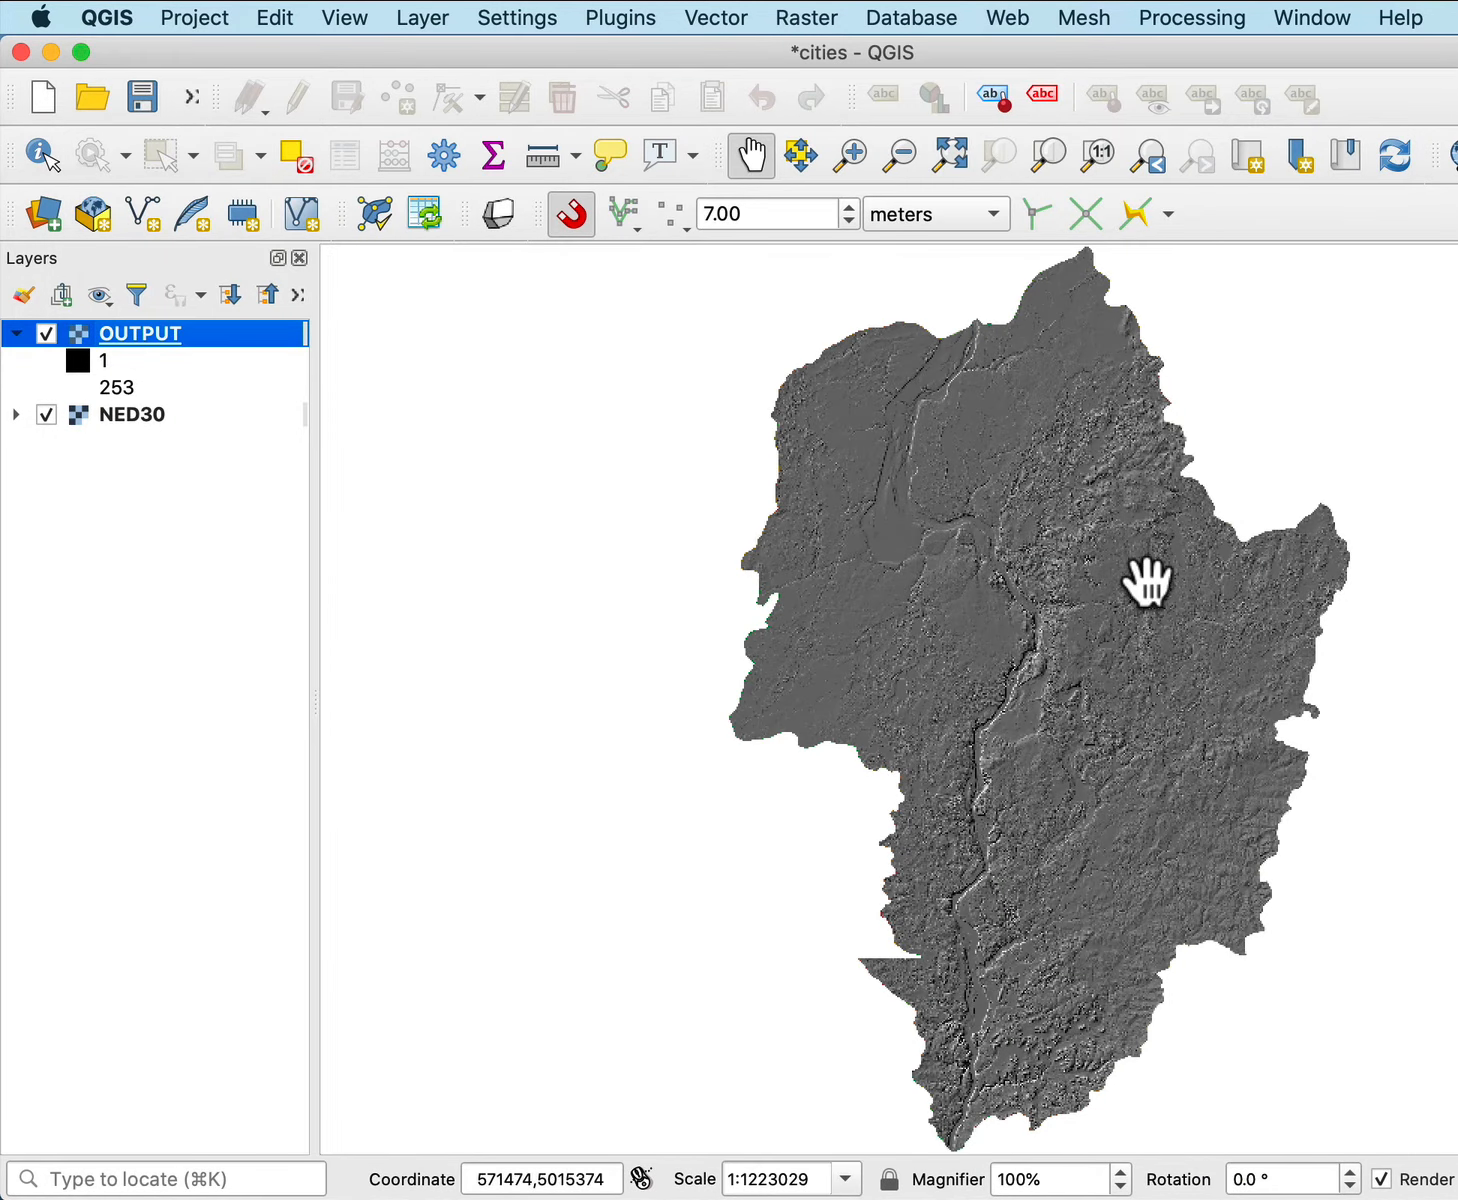
scroll("up", 3)
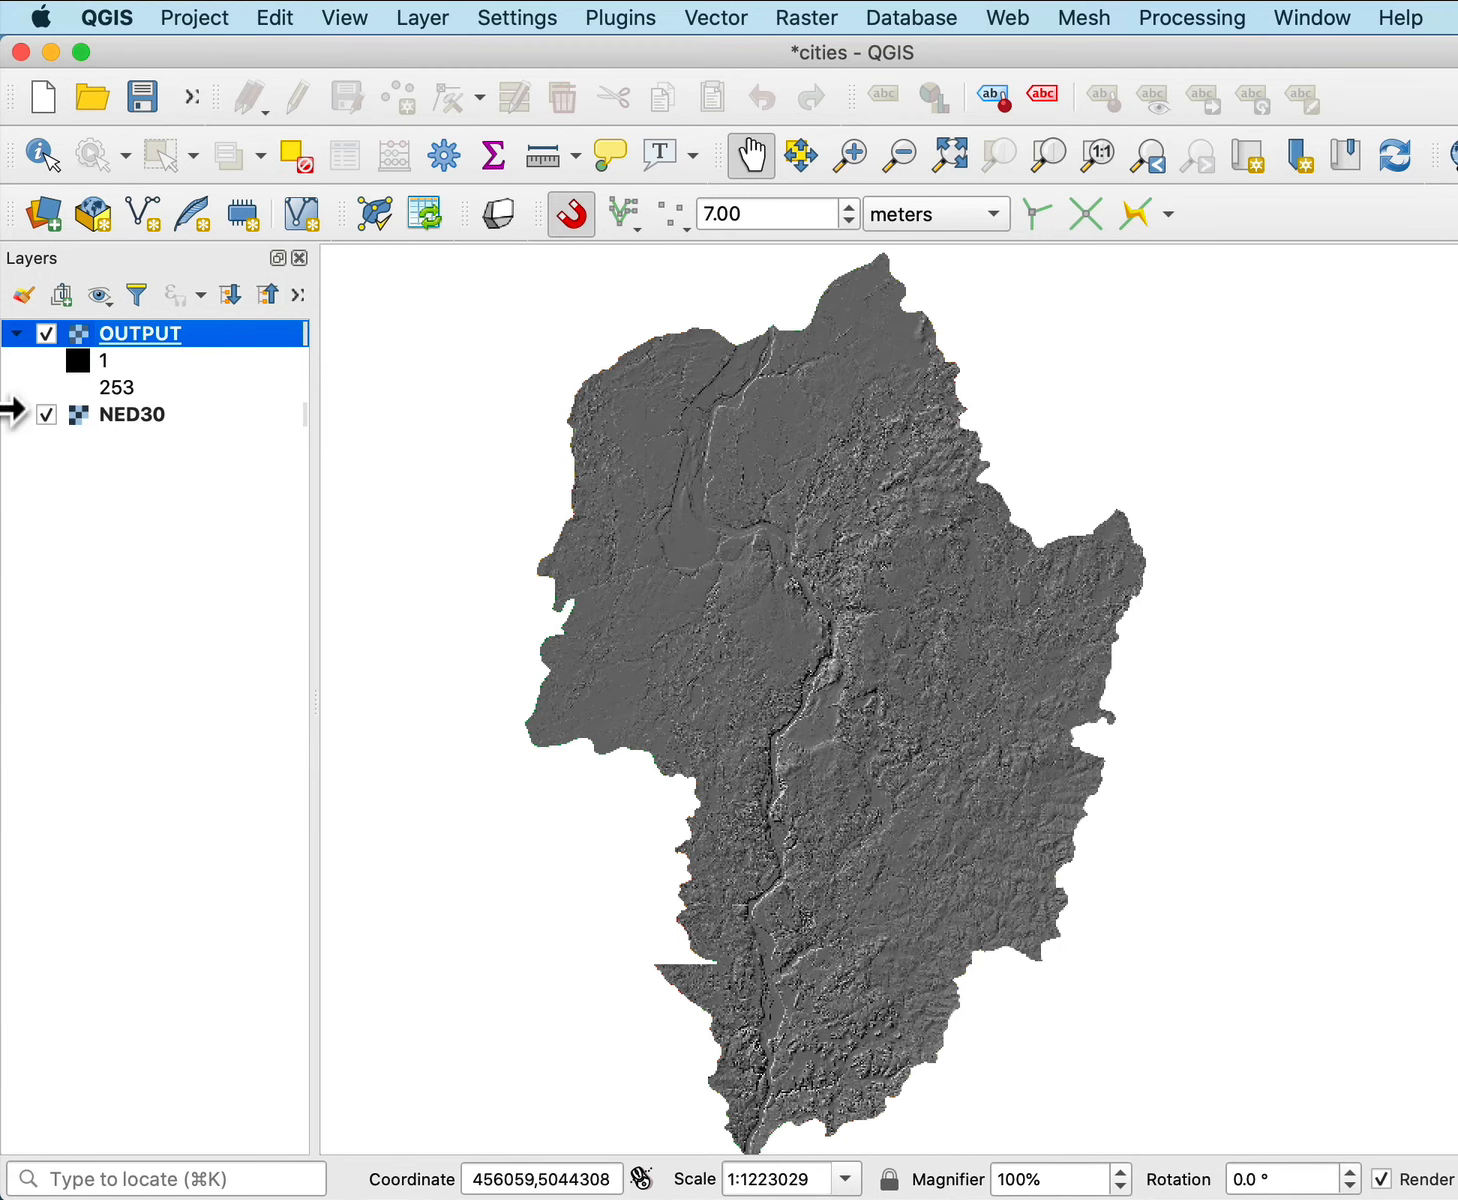
mouse_move(150, 360)
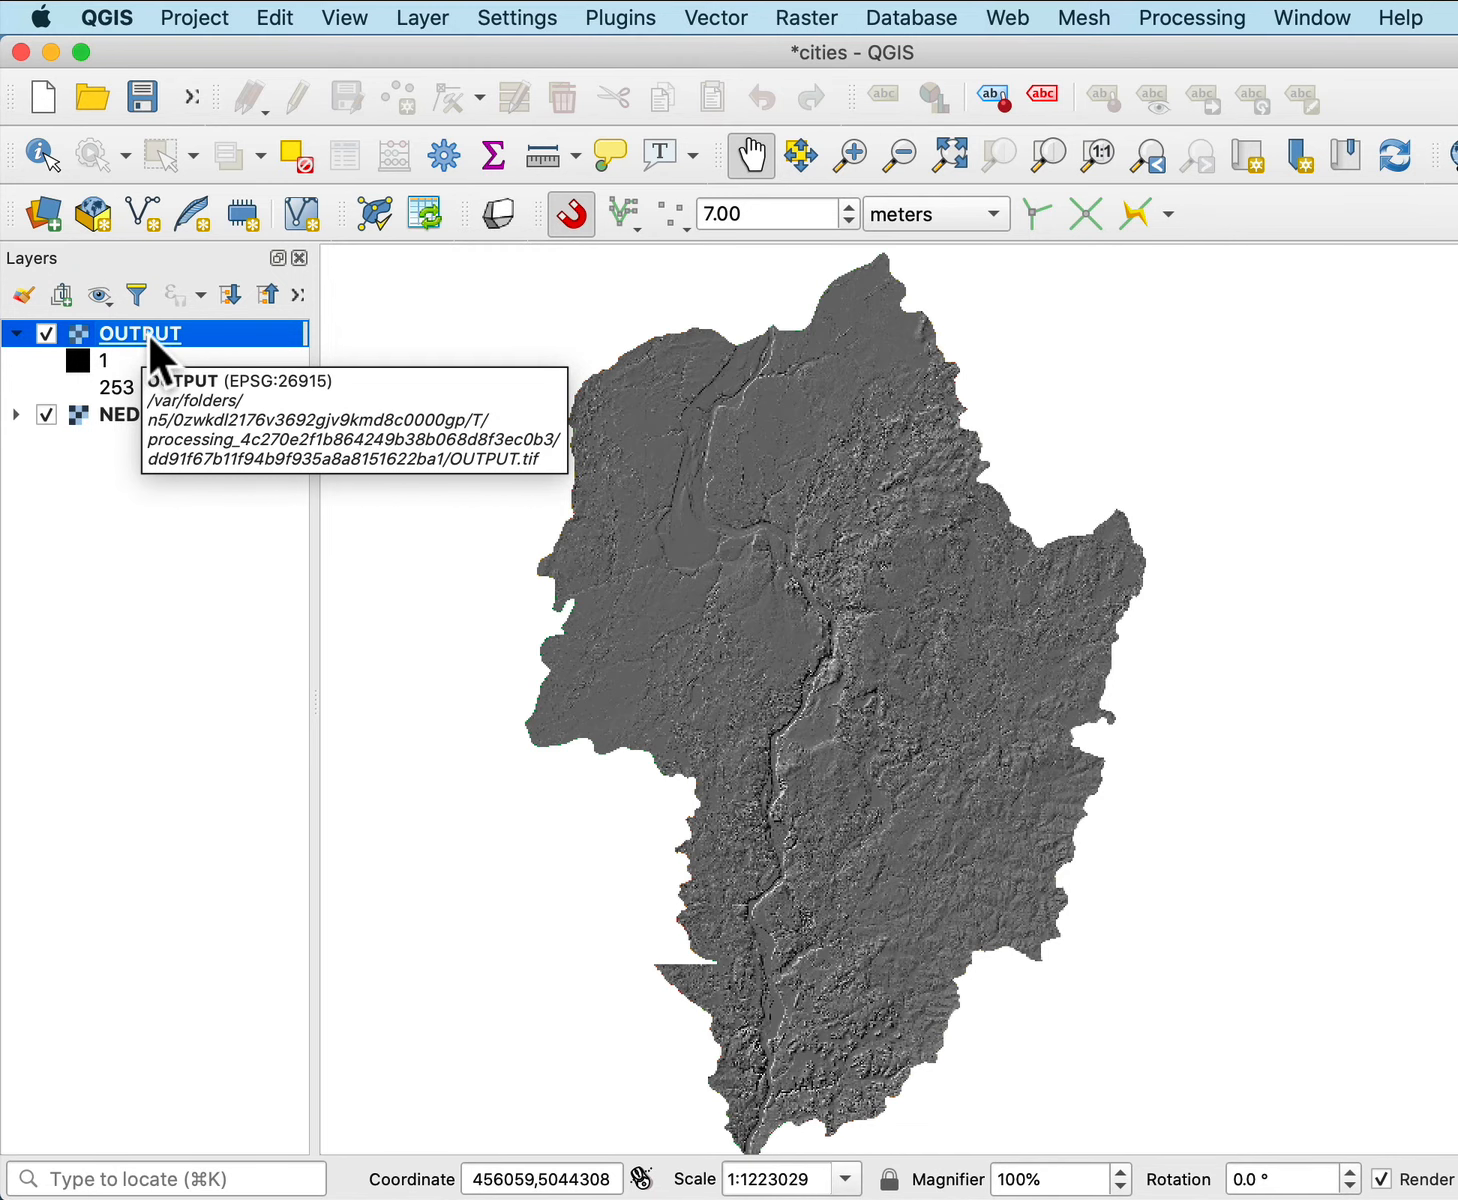
Reach the OUTPUT layer's Transparency settings and begin lowering its global opacity.
right_click(138, 334)
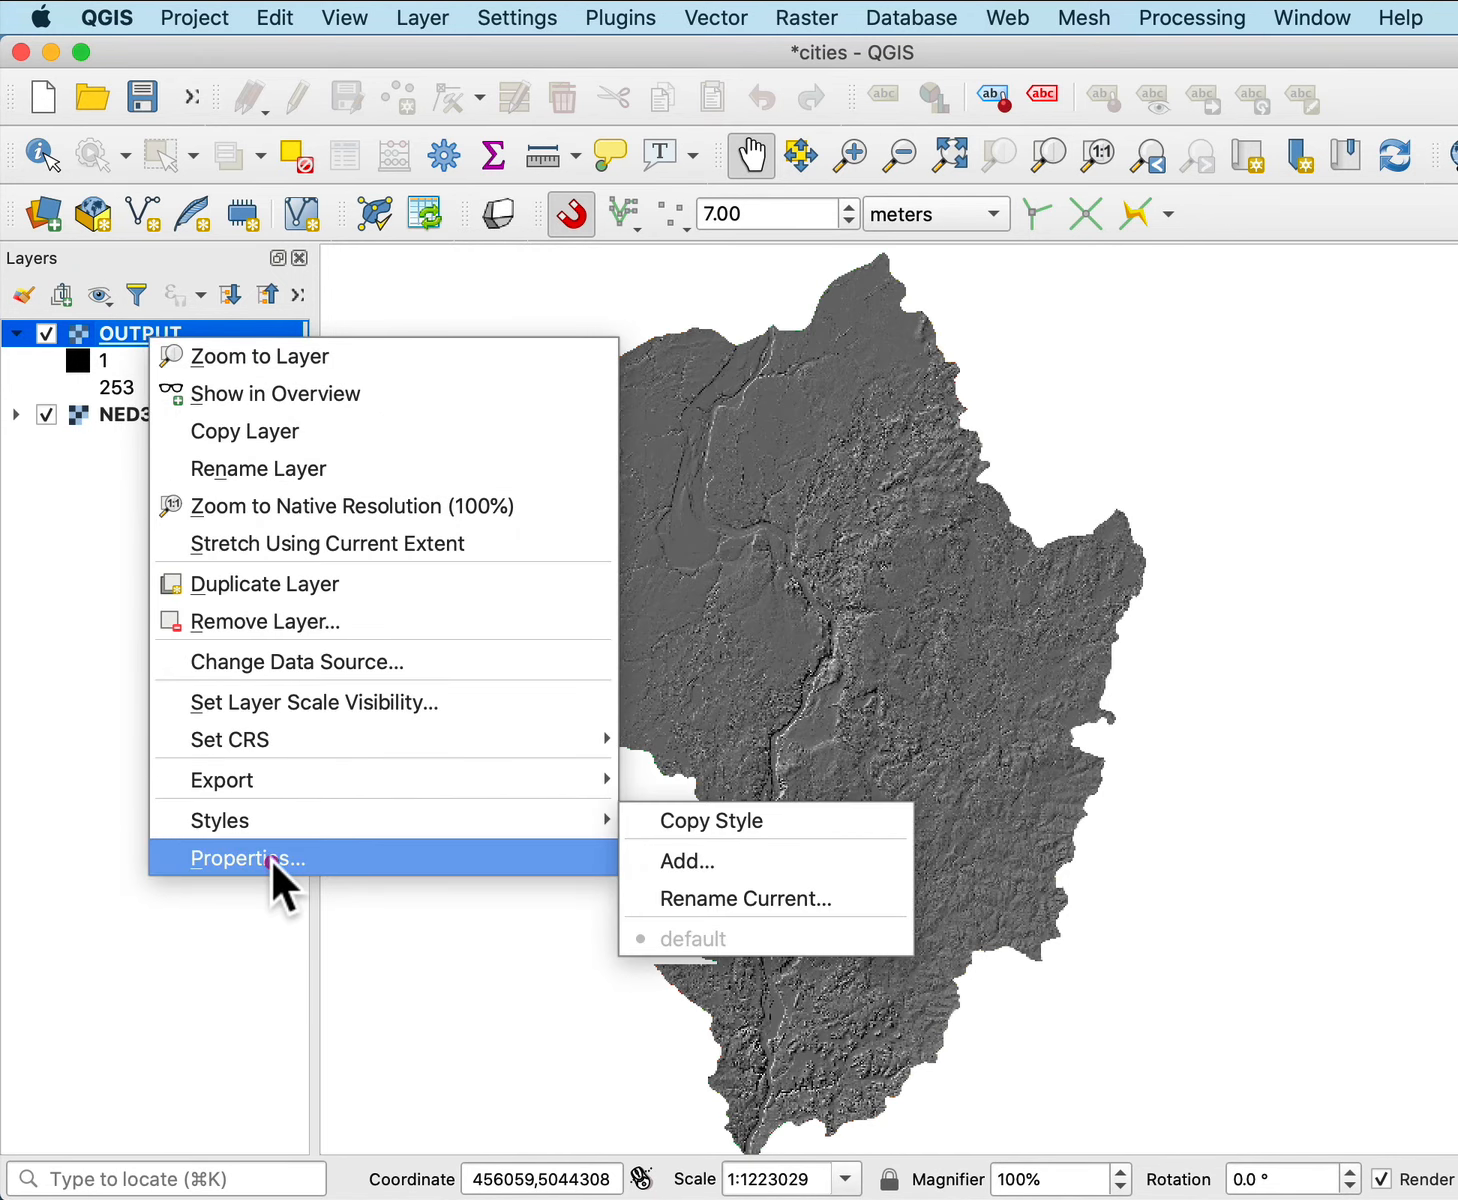
left_click(246, 858)
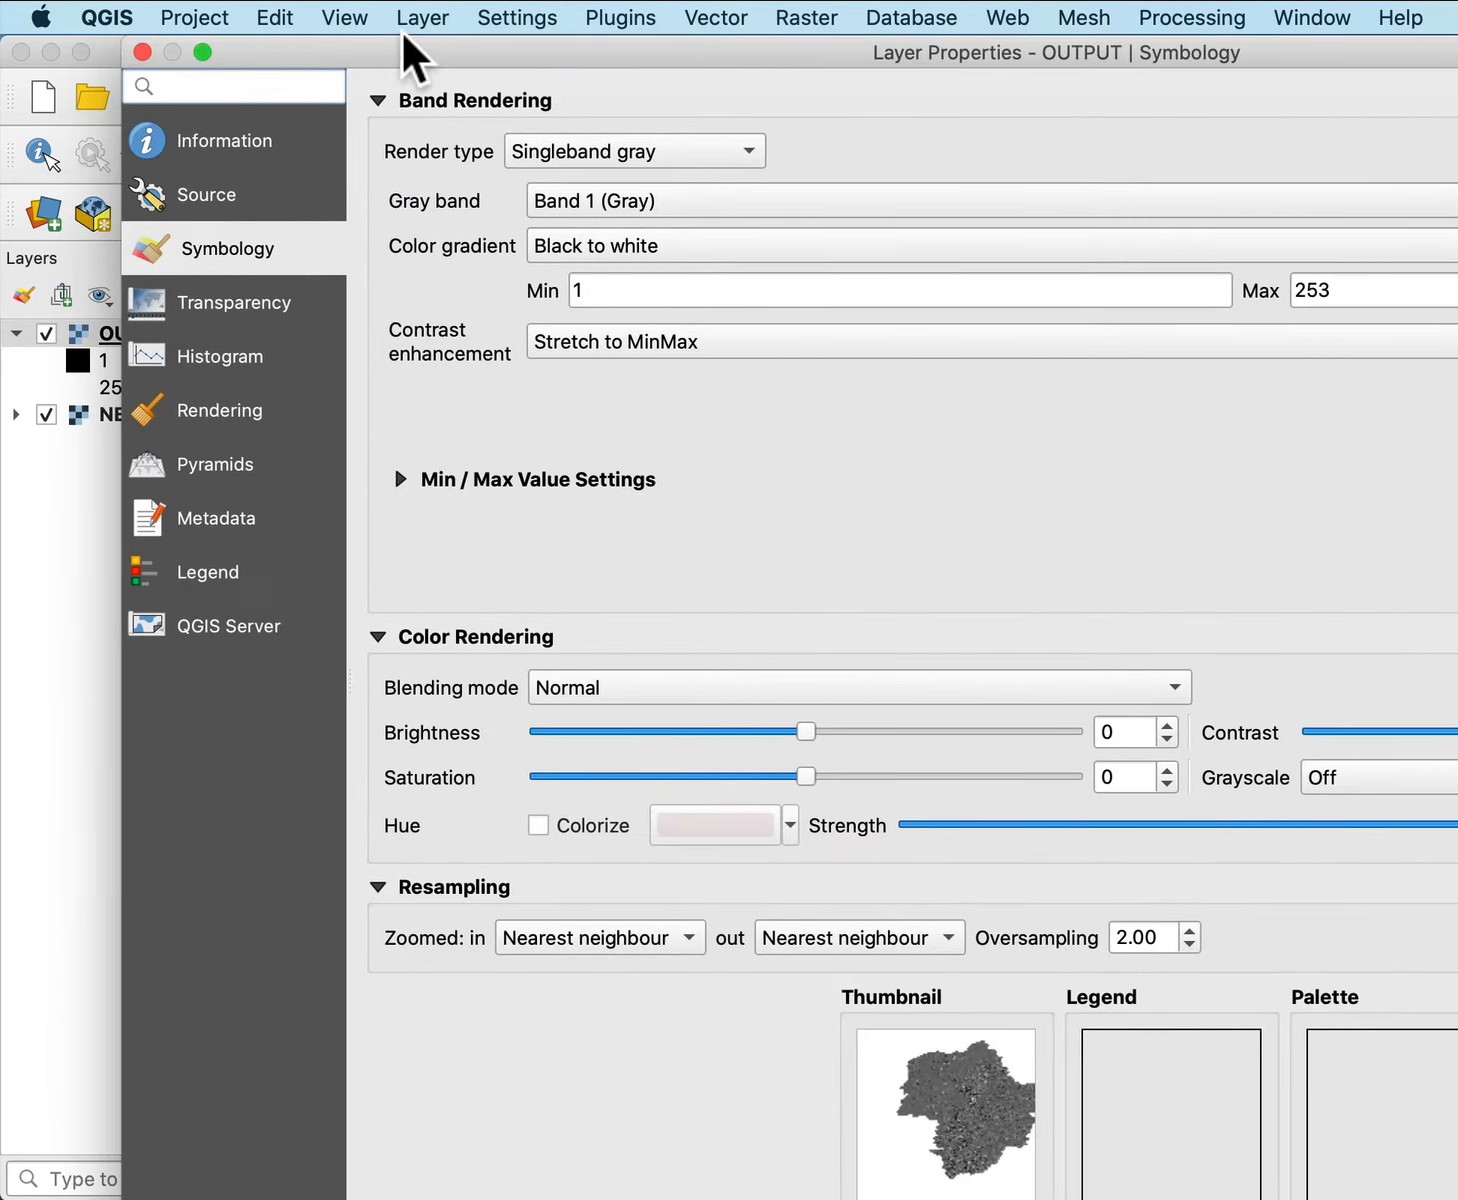
mouse_move(210, 318)
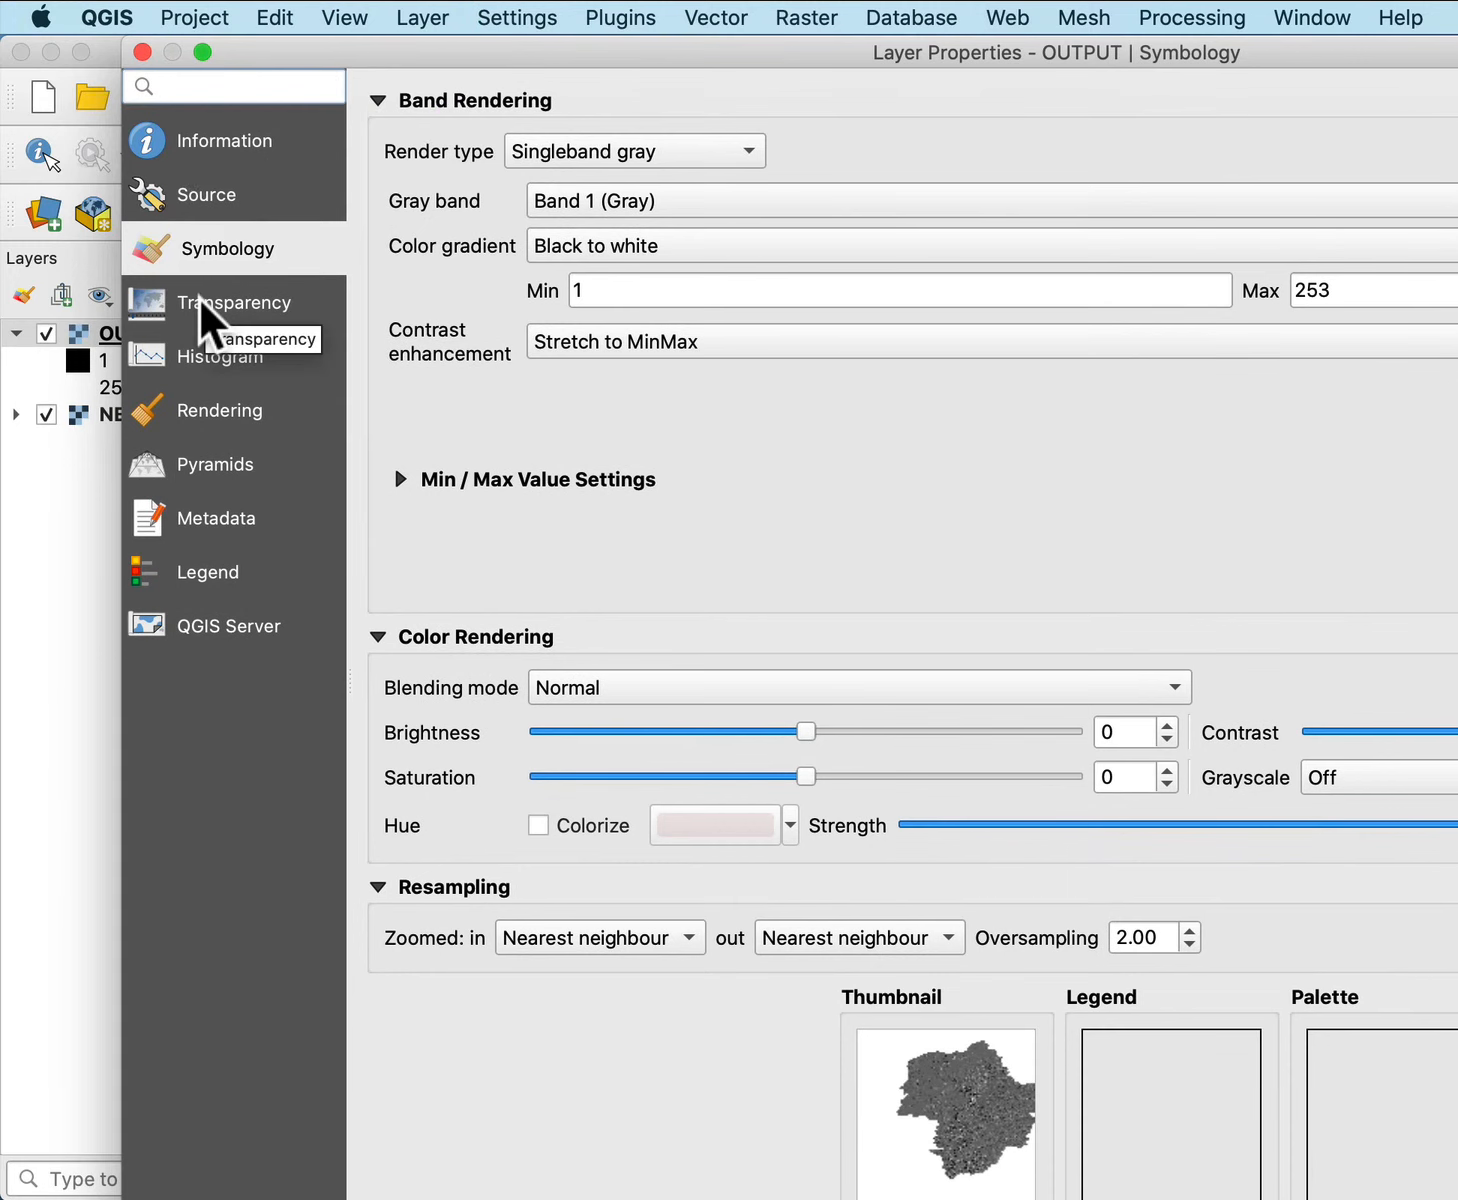
left_click(238, 302)
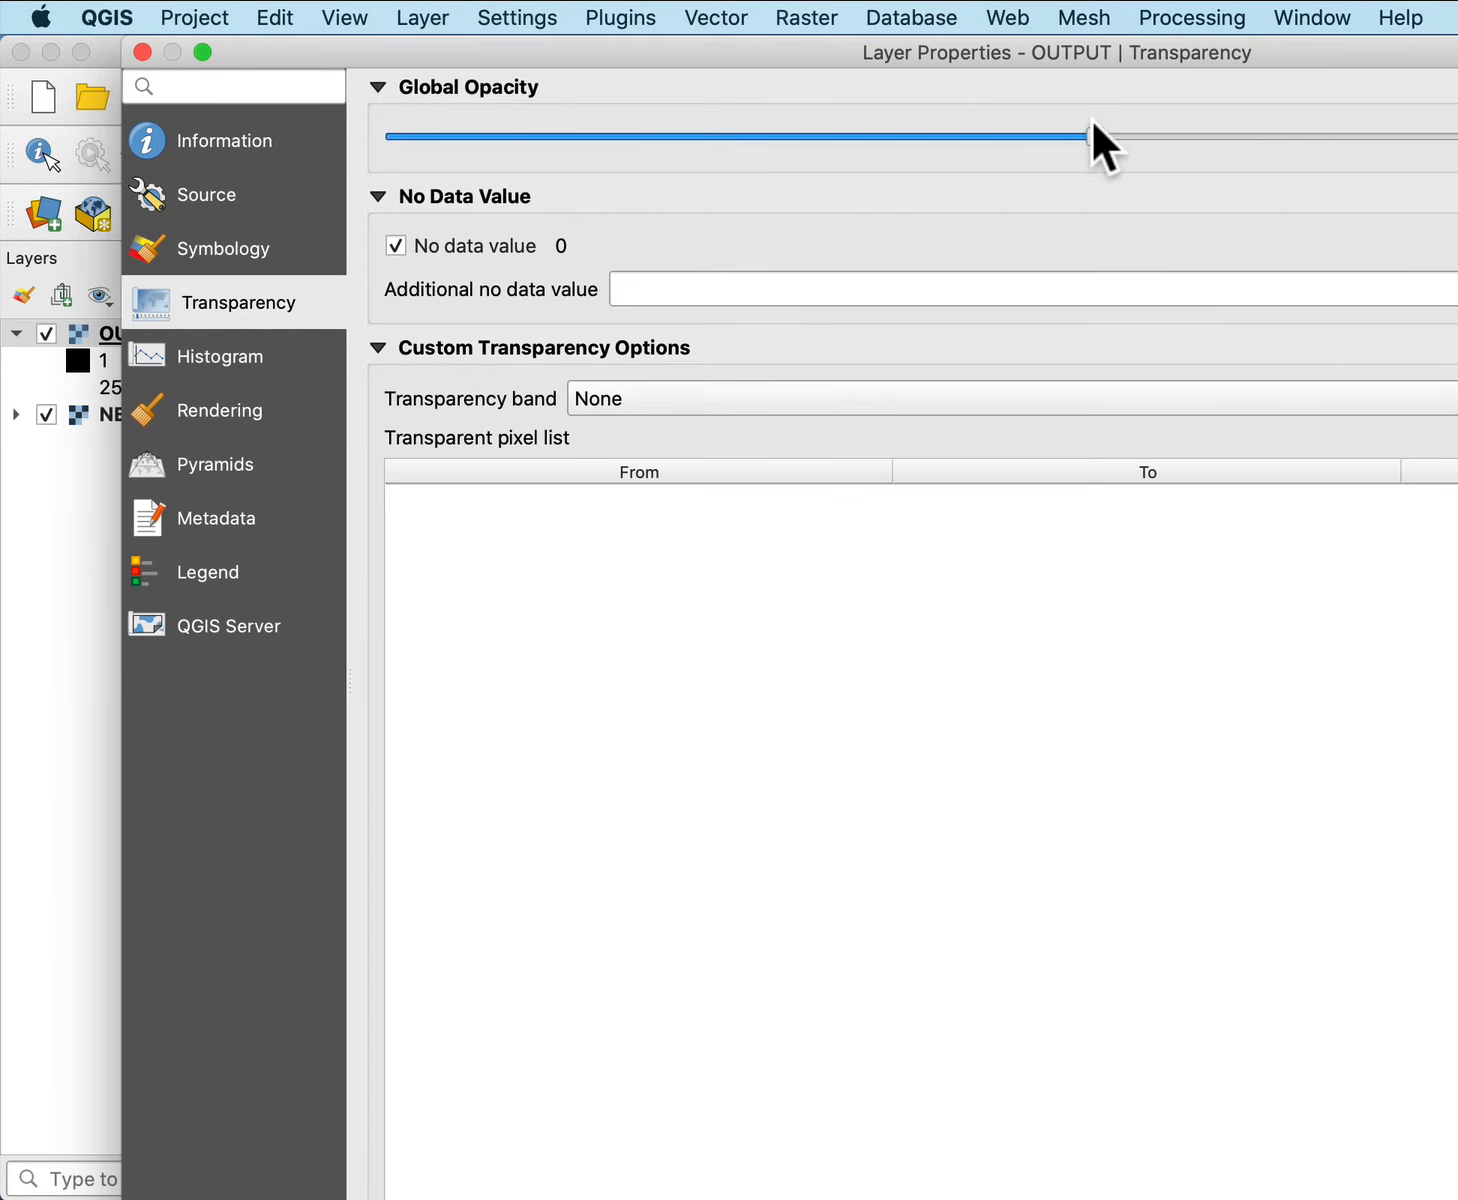
left_click(1088, 136)
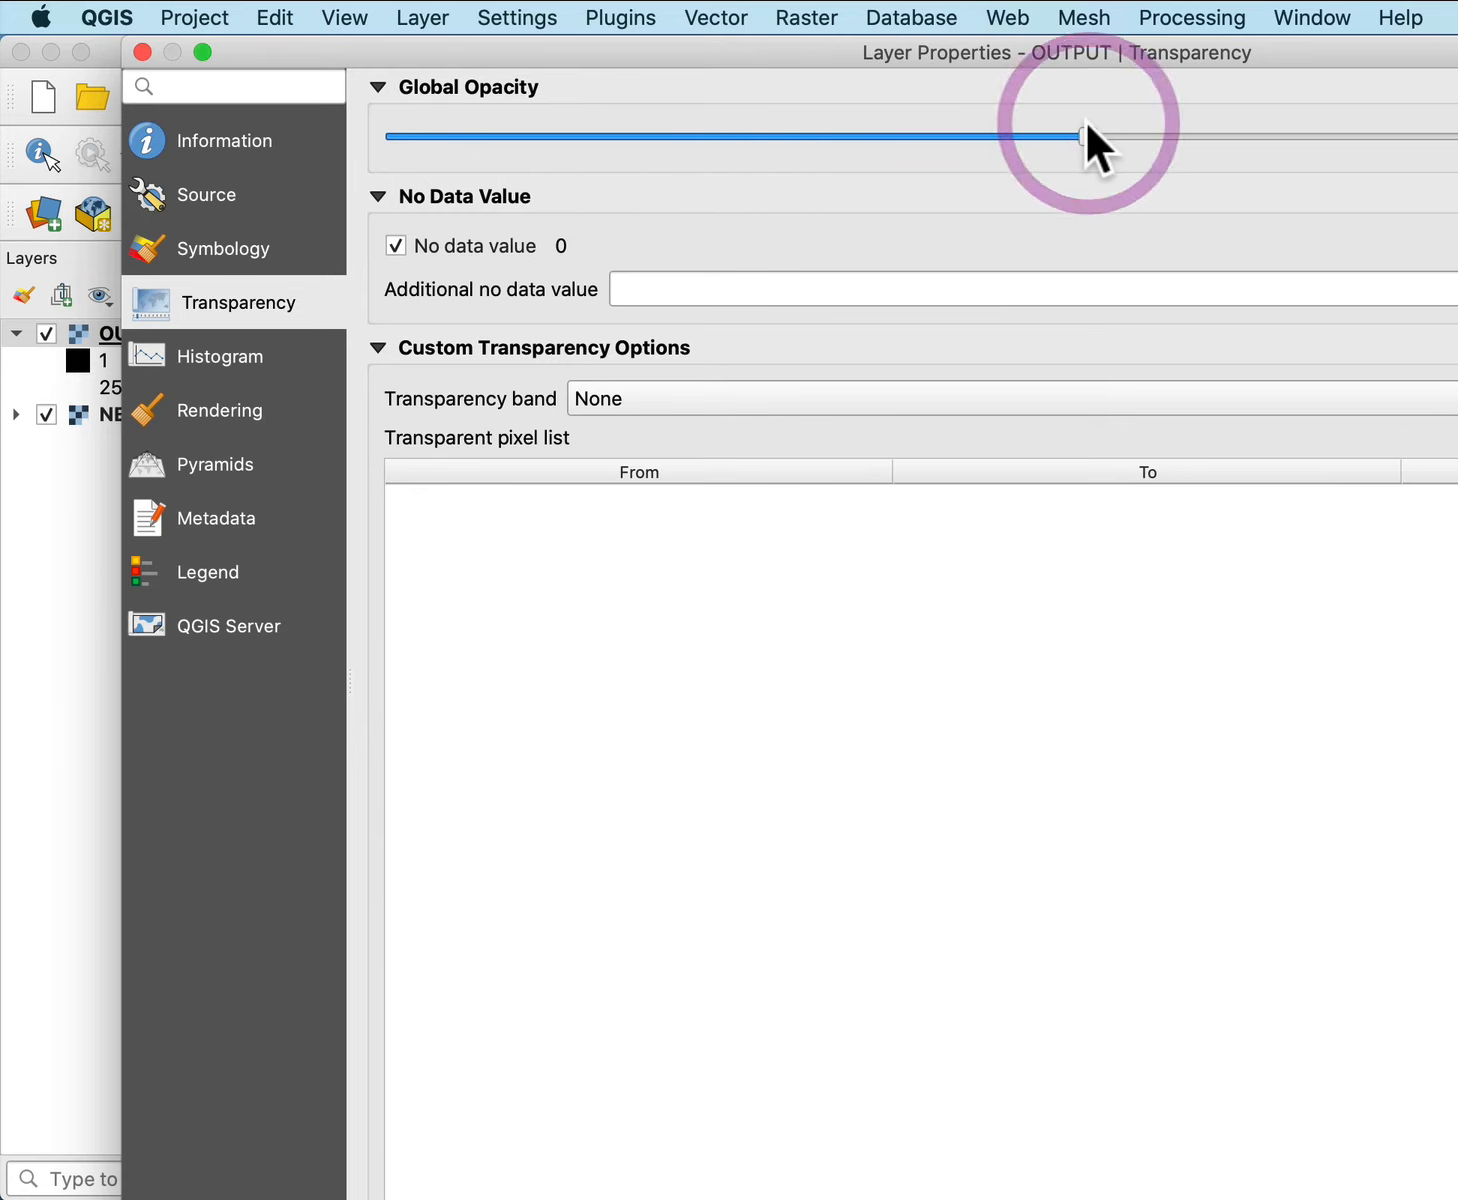